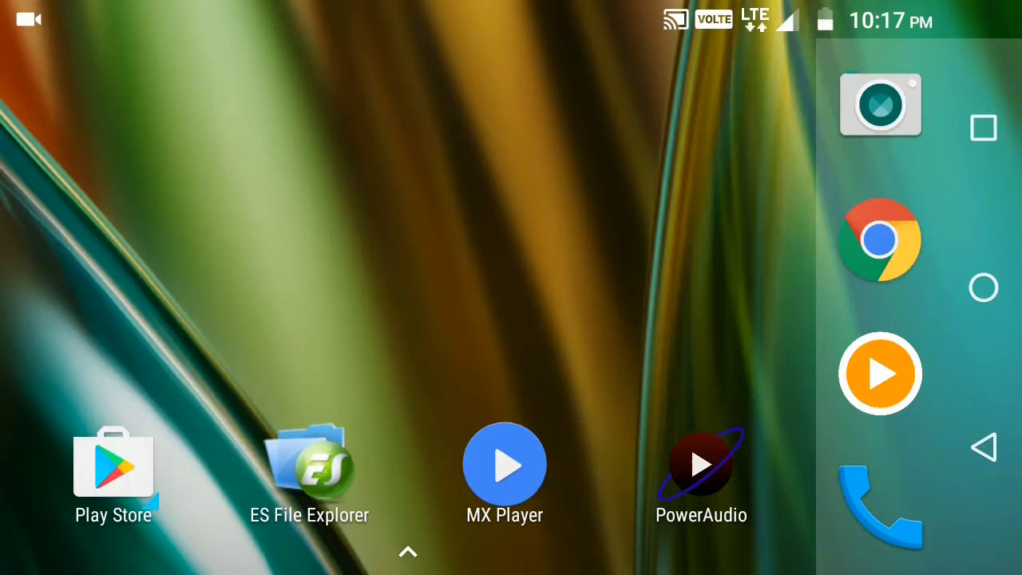
- Find Limbo in the Play Store and bring up the Limbo PC Emulator page
click(113, 462)
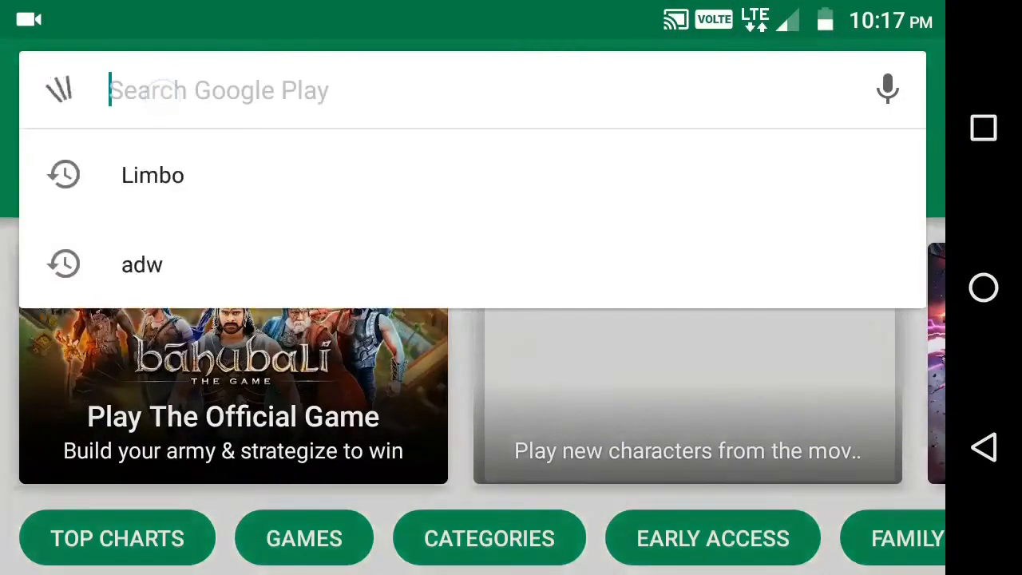
text(L)
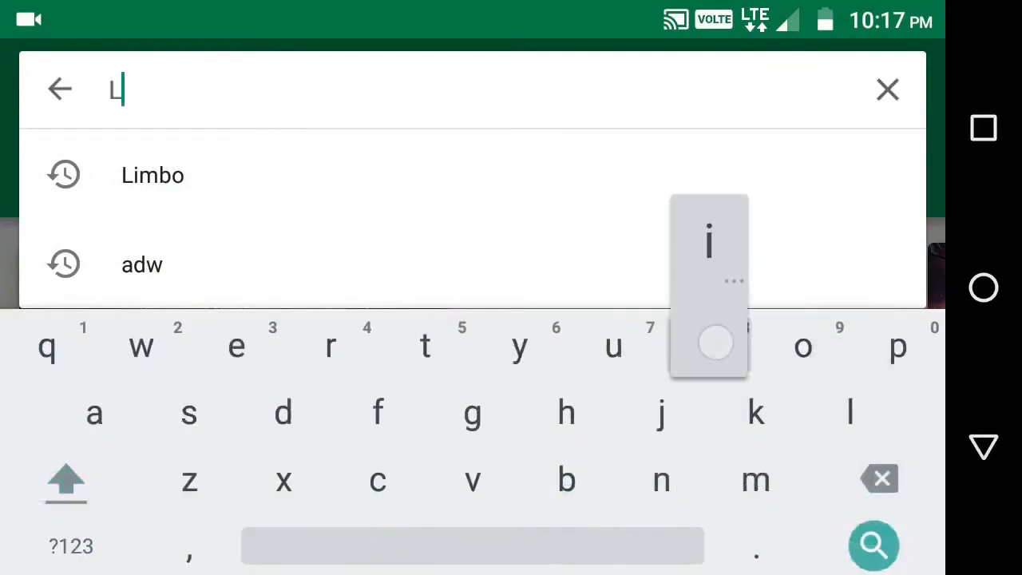
click(153, 174)
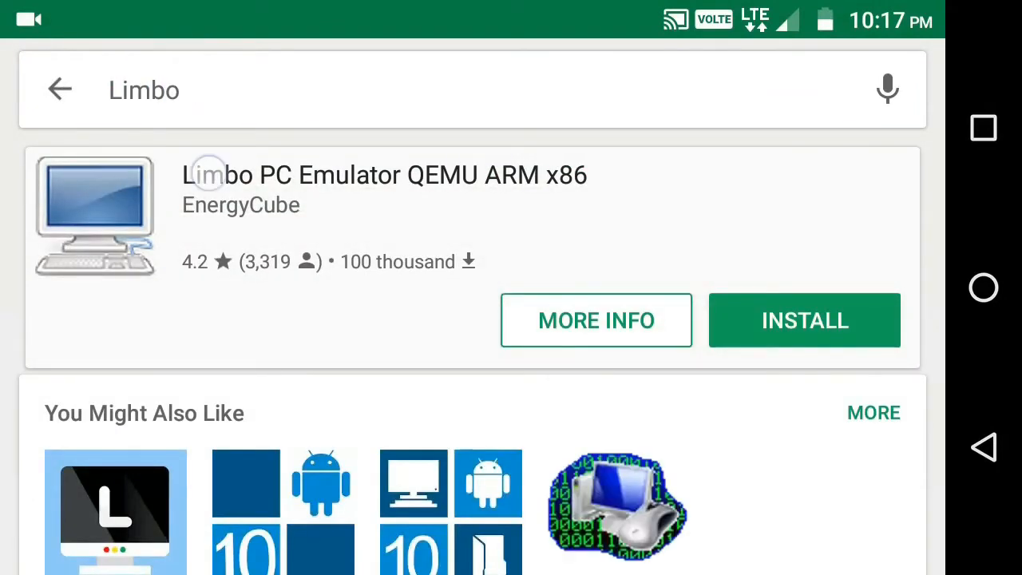
click(383, 174)
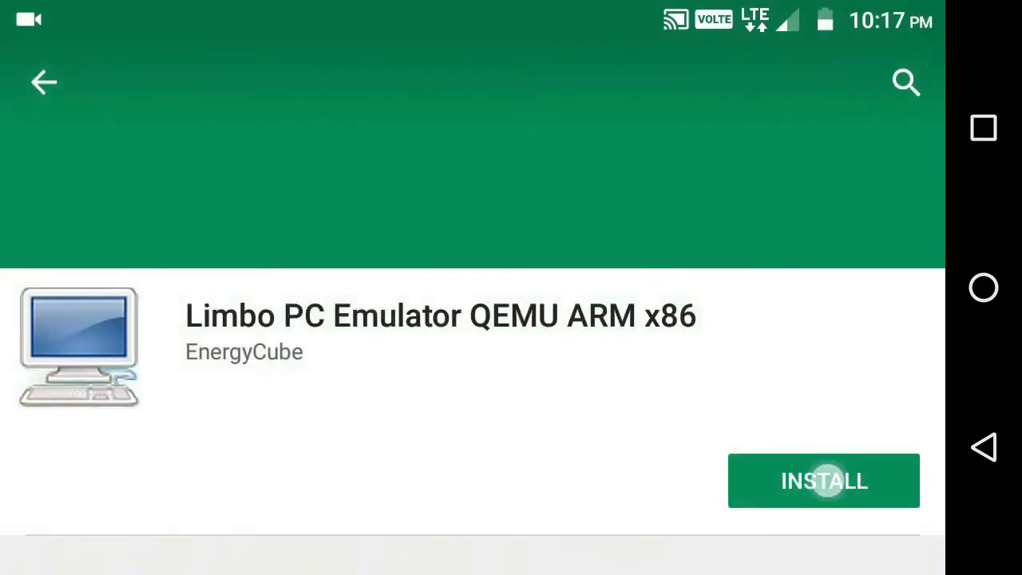
- Install Limbo PC Emulator, accepting its permissions, and return to the home screen
click(824, 478)
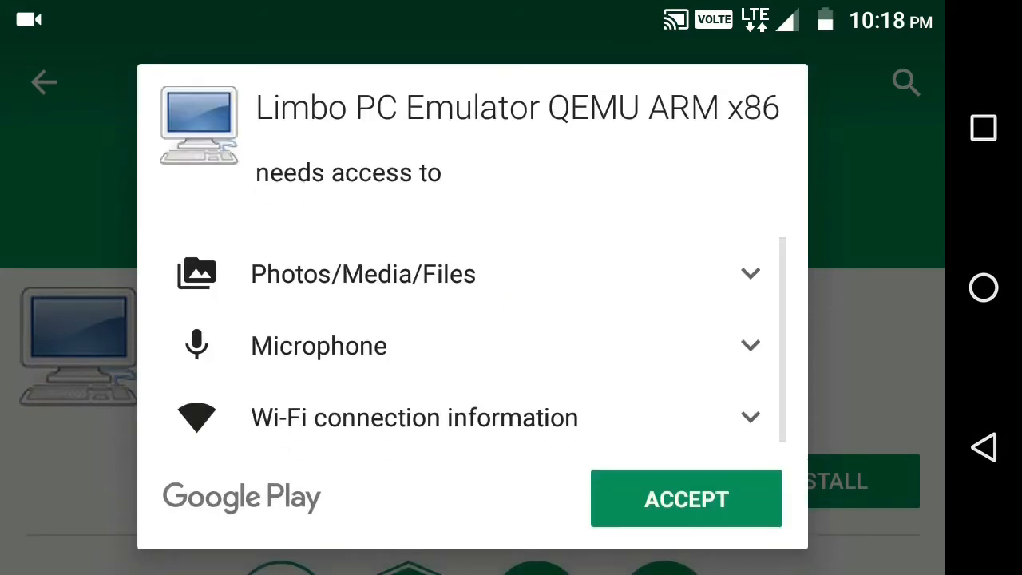
click(686, 498)
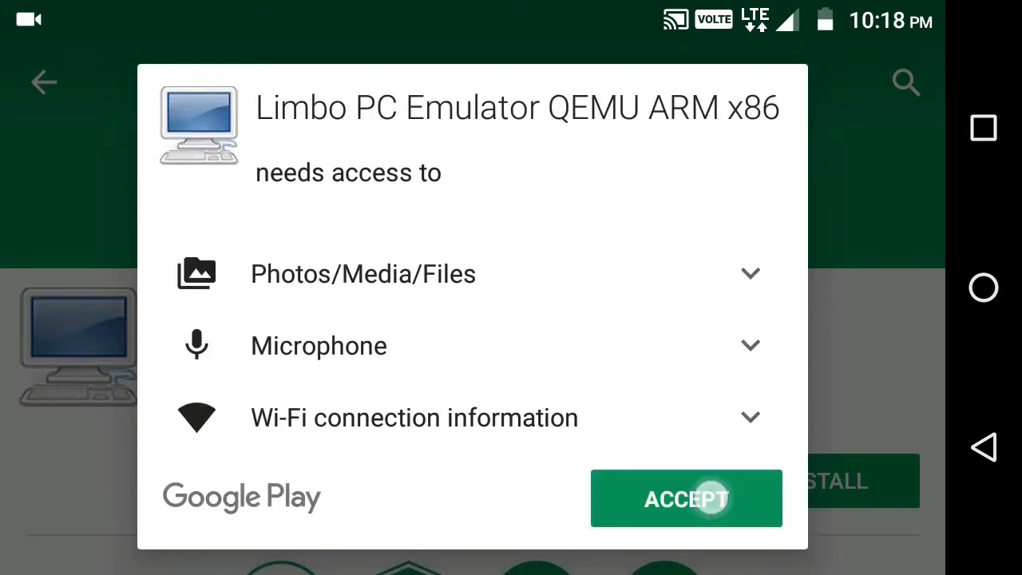
click(686, 498)
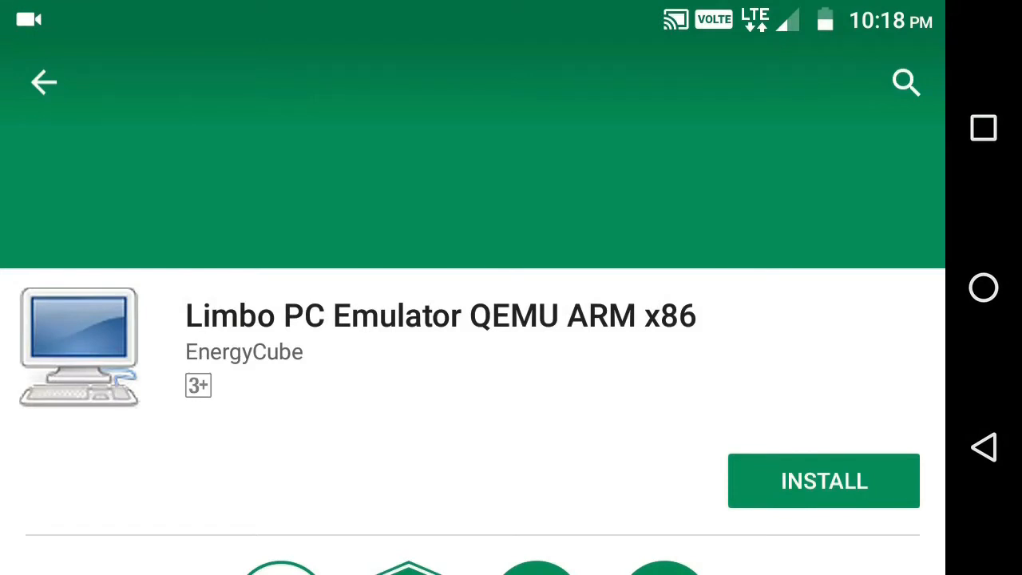
click(824, 480)
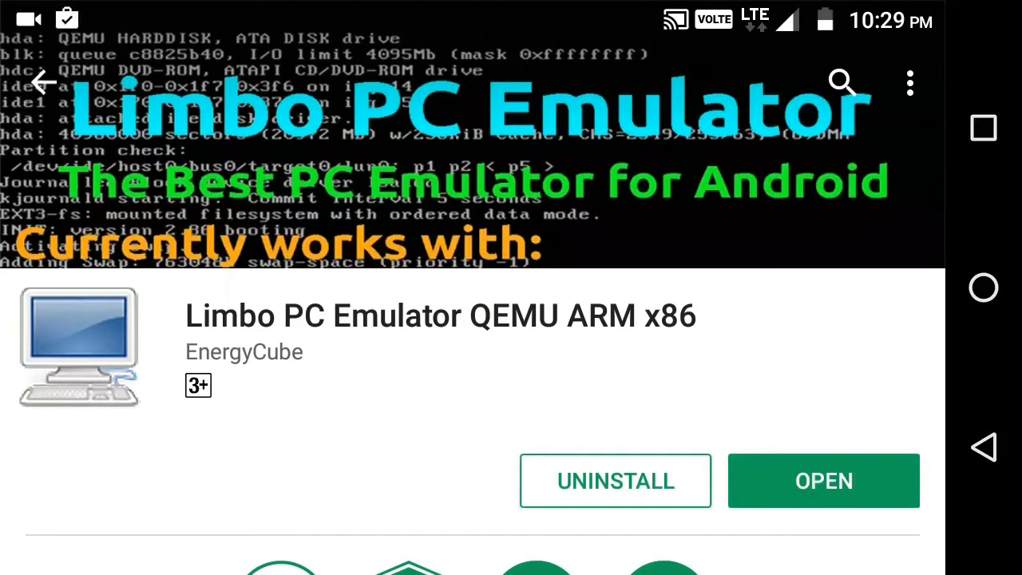
click(983, 287)
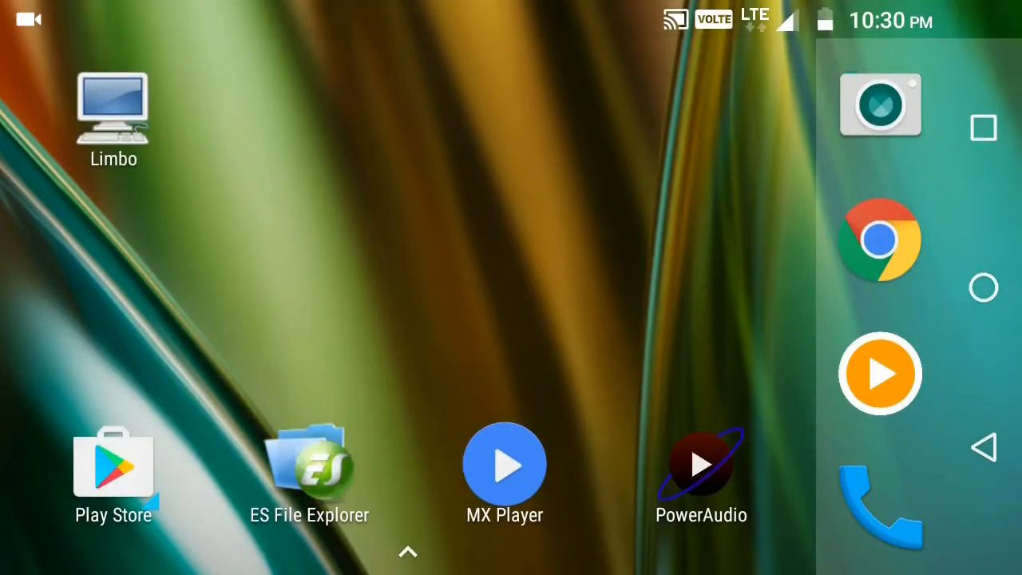
- In ES File Explorer, extract the downloaded zip into a Windows folder holding Windows.img, then go Home
click(309, 462)
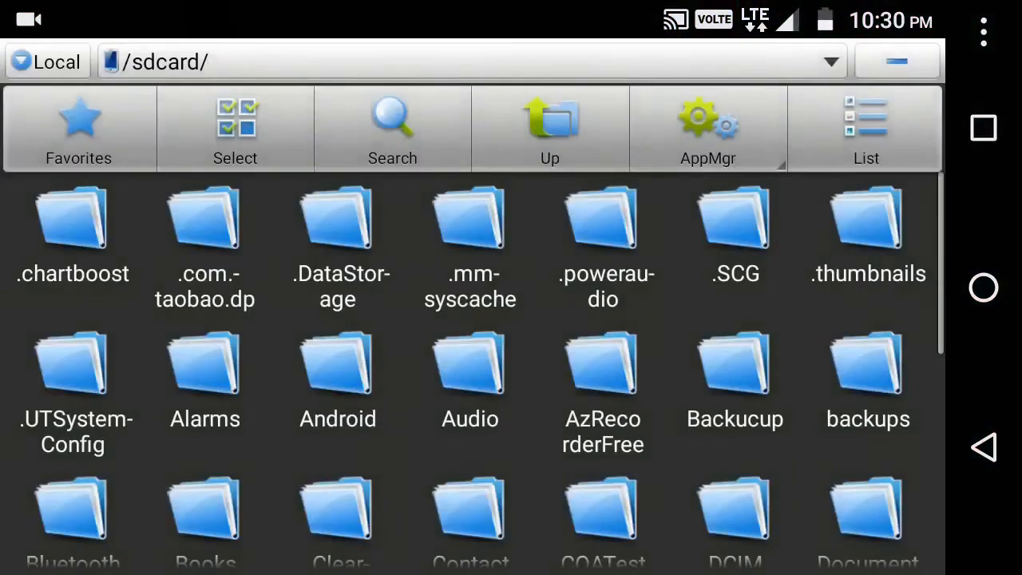
scroll(down, 3)
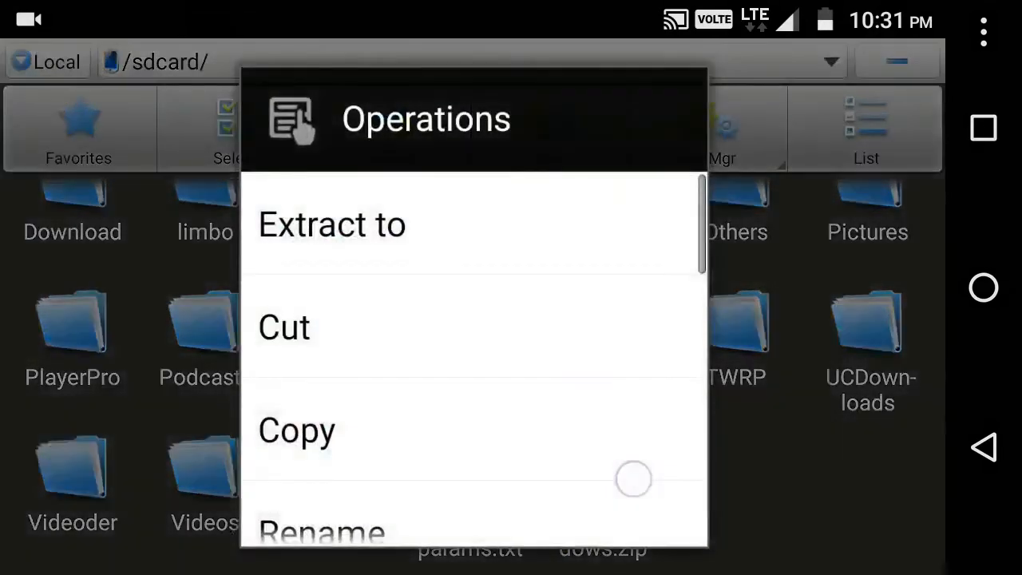
click(332, 224)
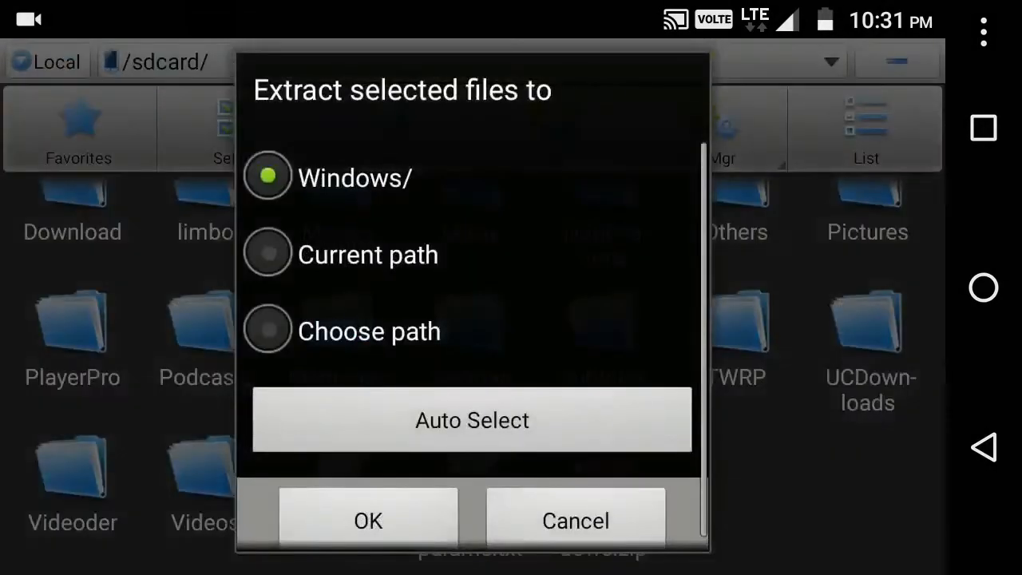
click(367, 520)
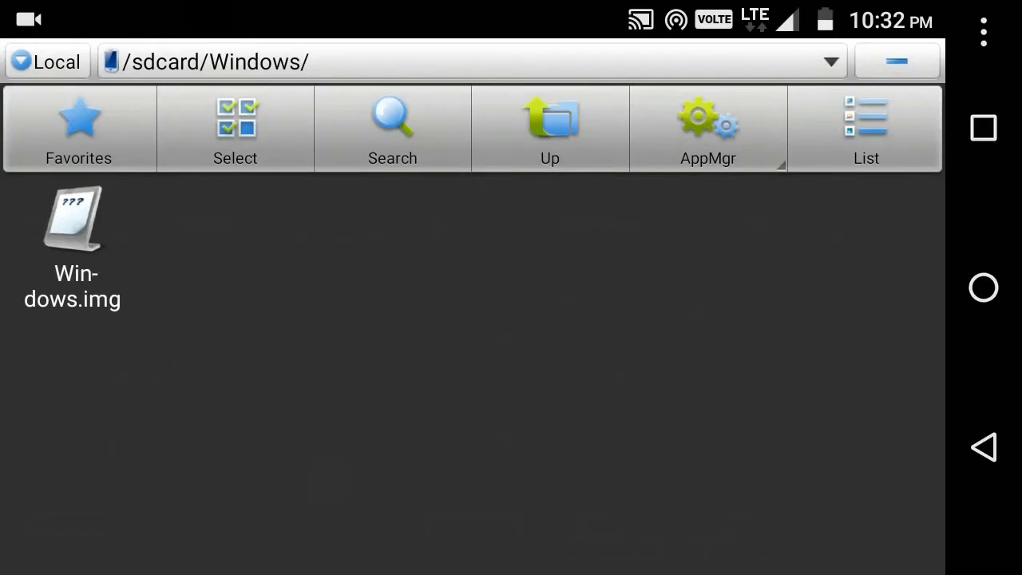
click(983, 287)
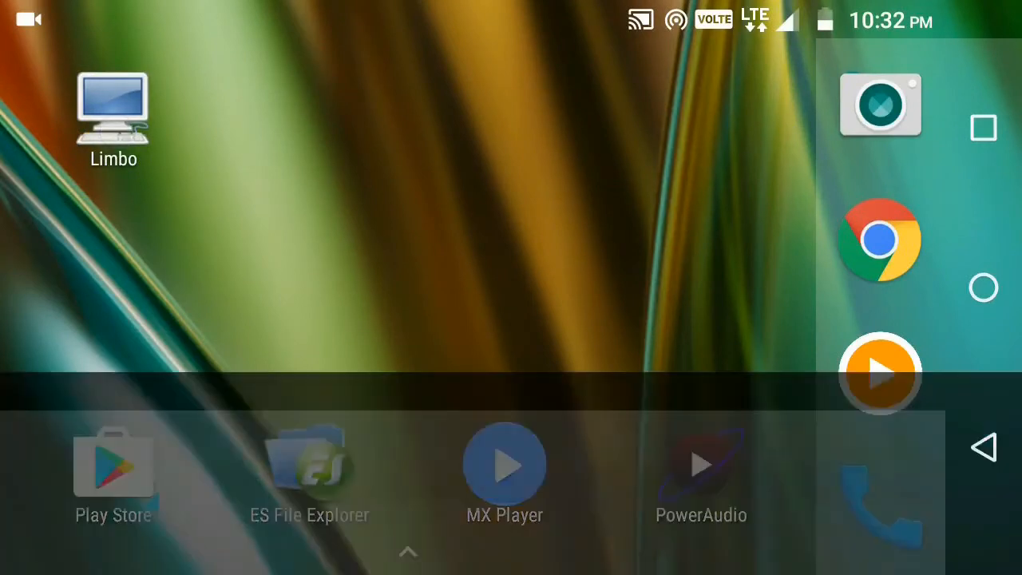
- Launch Limbo and acknowledge the license, changelog and instructions notices
click(112, 108)
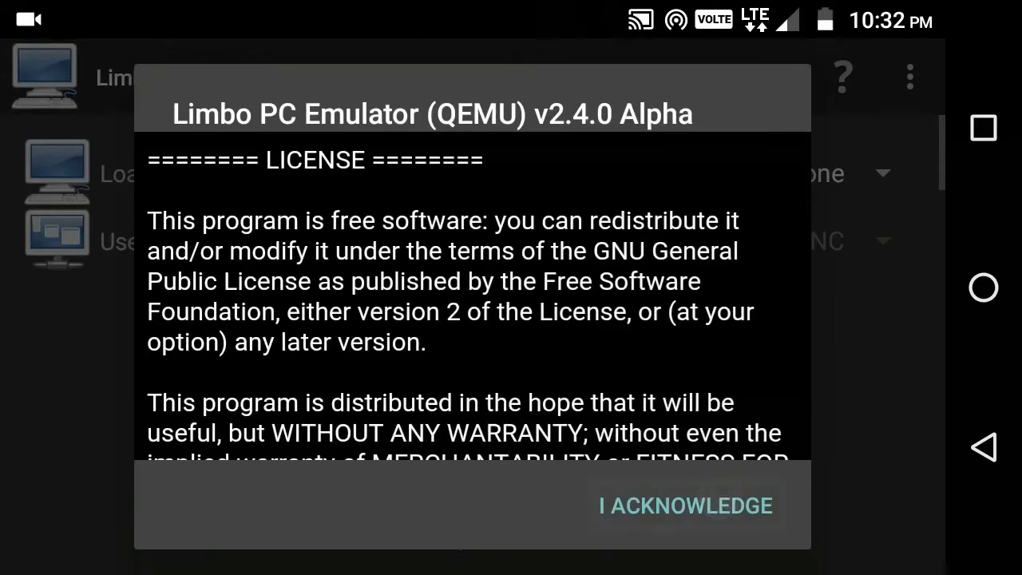
click(683, 505)
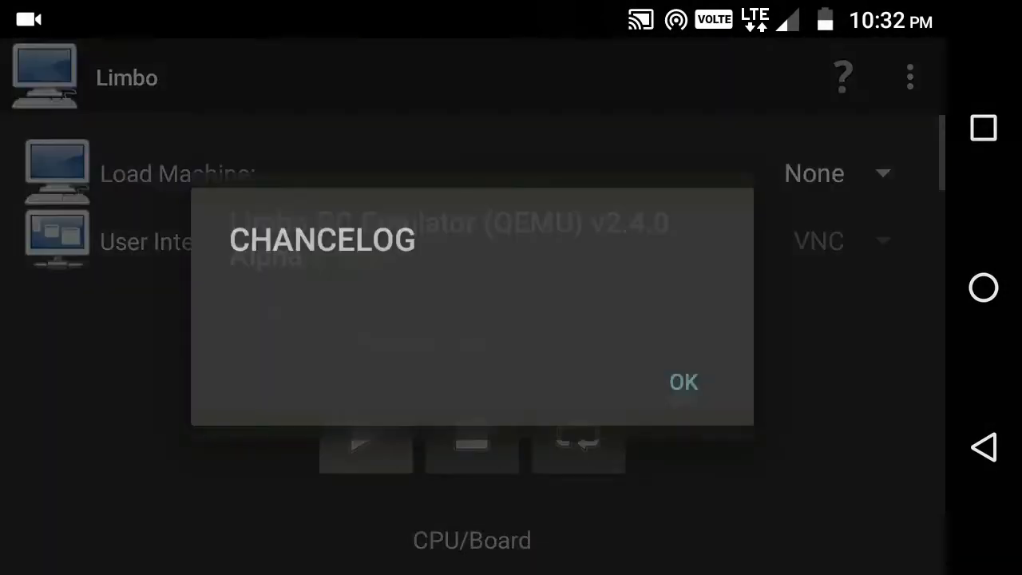
click(684, 382)
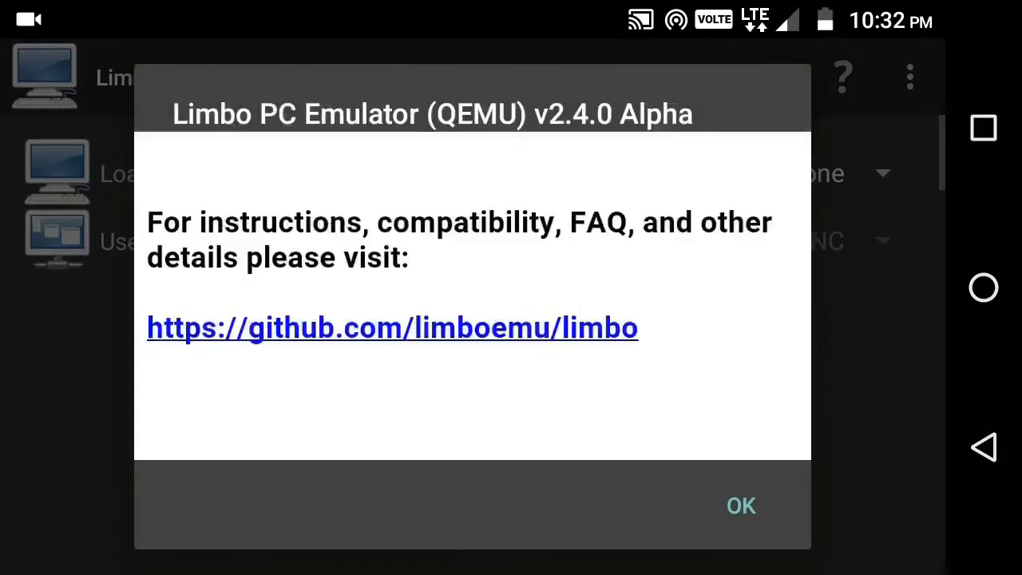
click(740, 505)
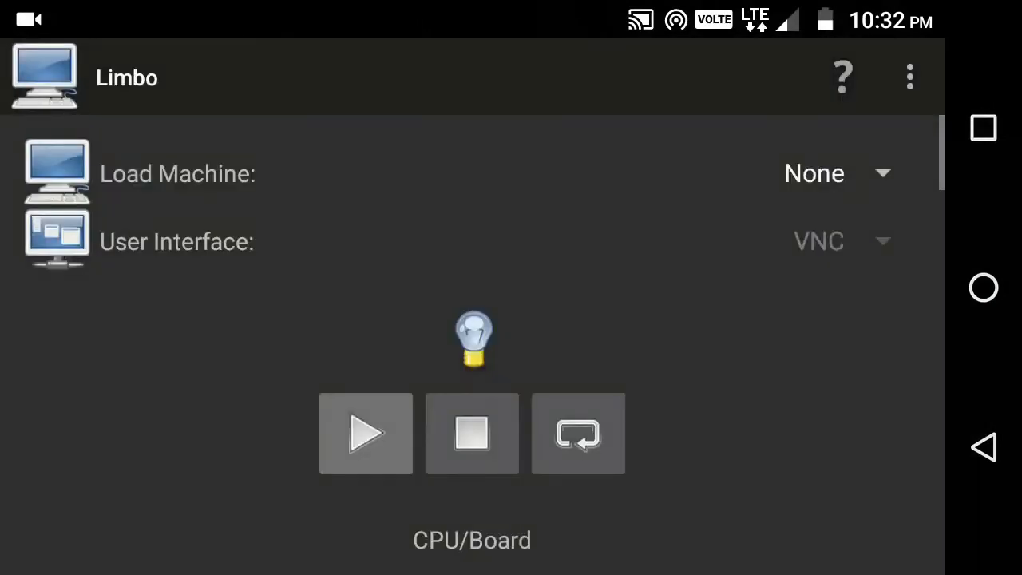
- Peek at the overflow menu of extra emulator options and close it again
click(908, 76)
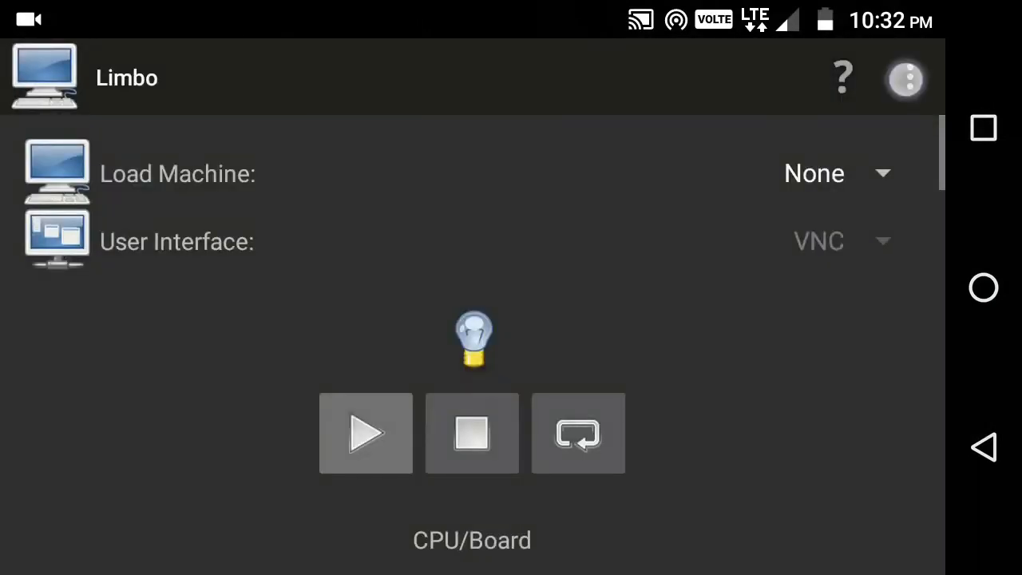
click(905, 76)
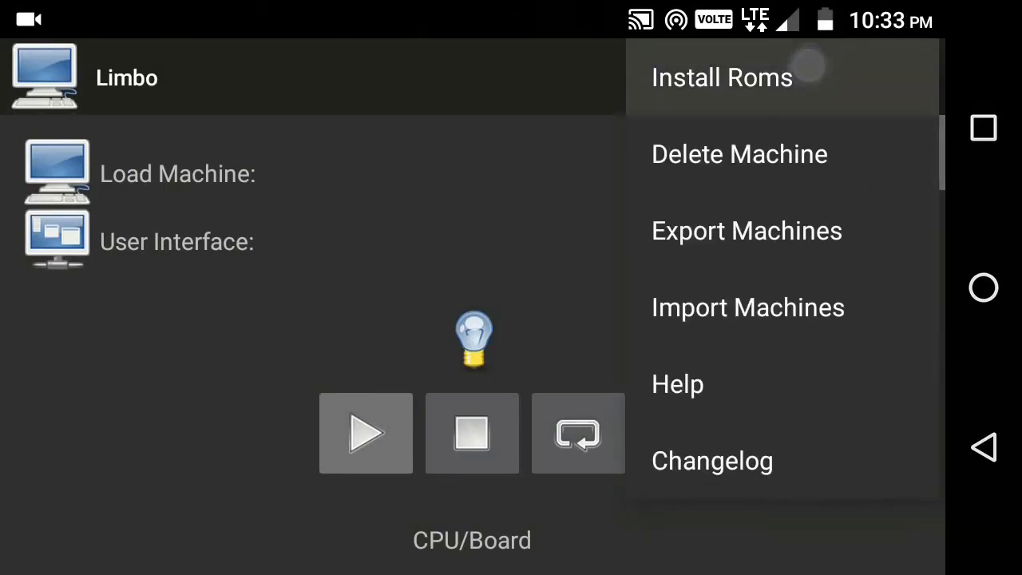
click(722, 77)
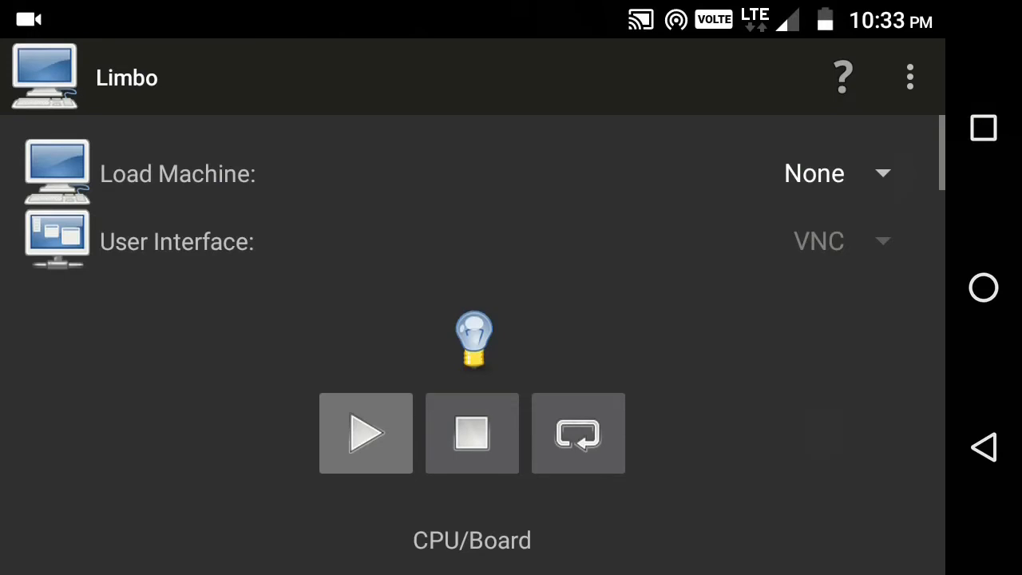
- Create a new virtual machine named Windows and dismiss the confirmation
click(814, 172)
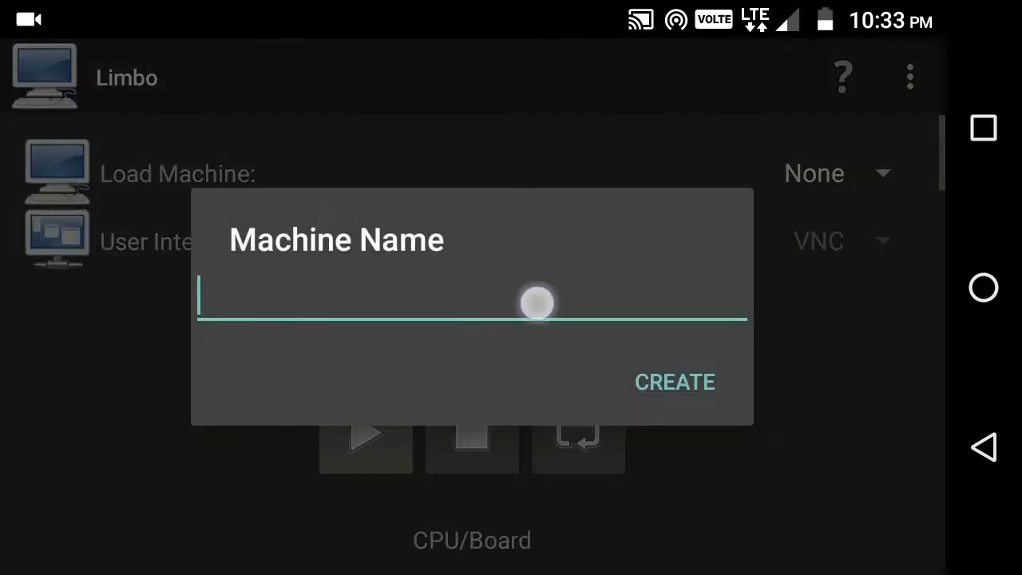
click(471, 295)
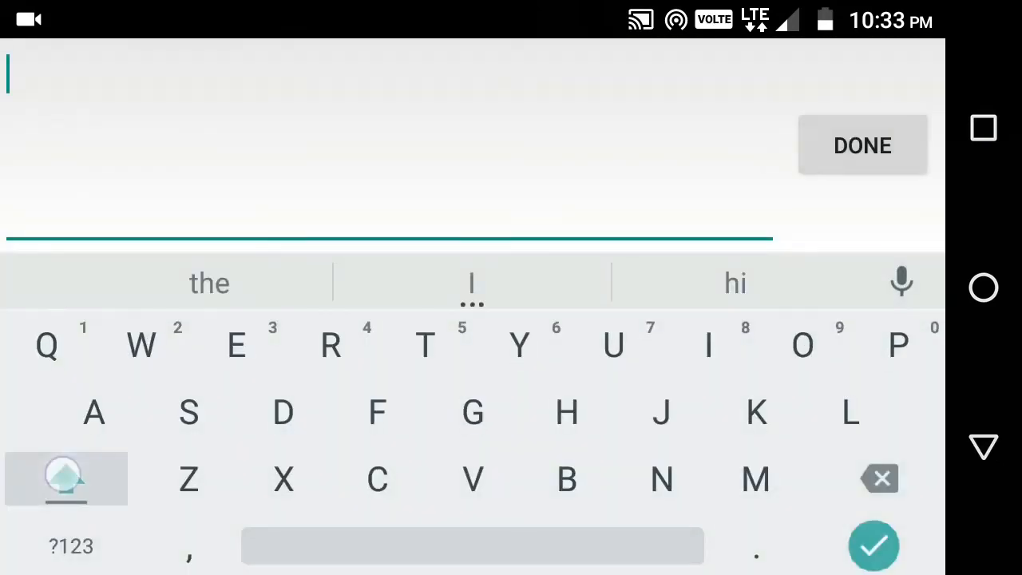
text(Wind)
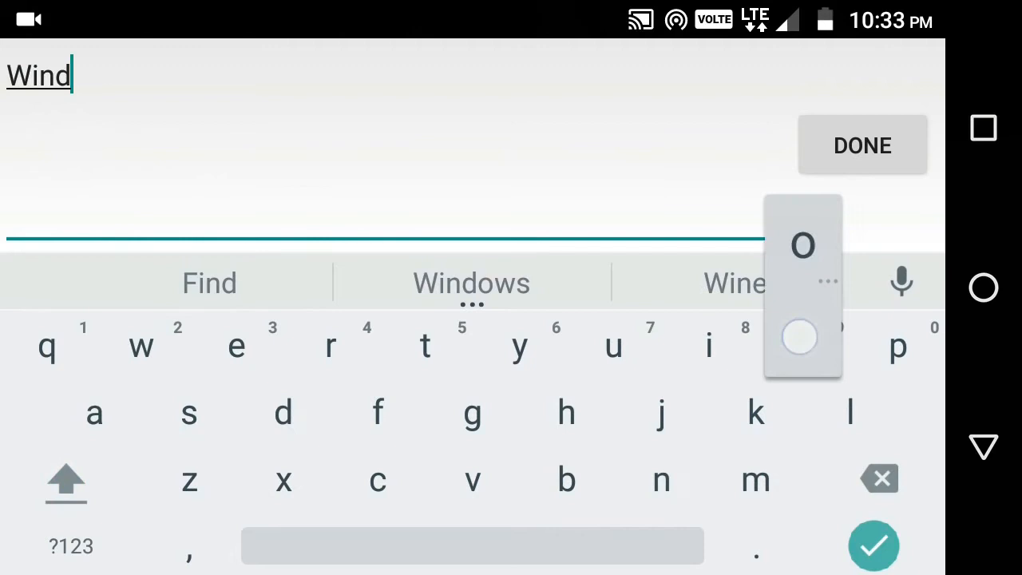
click(471, 283)
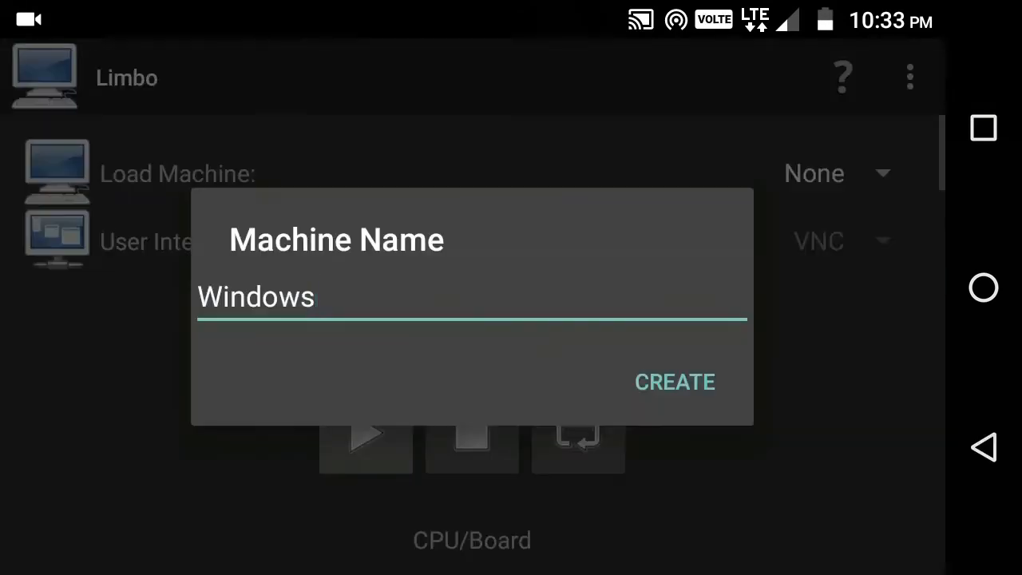
click(674, 381)
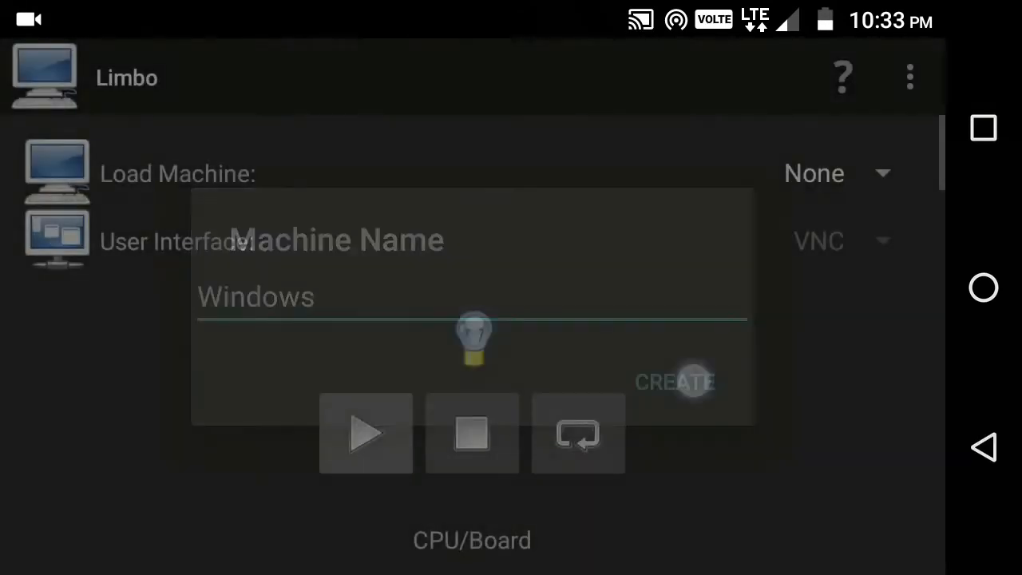
click(673, 382)
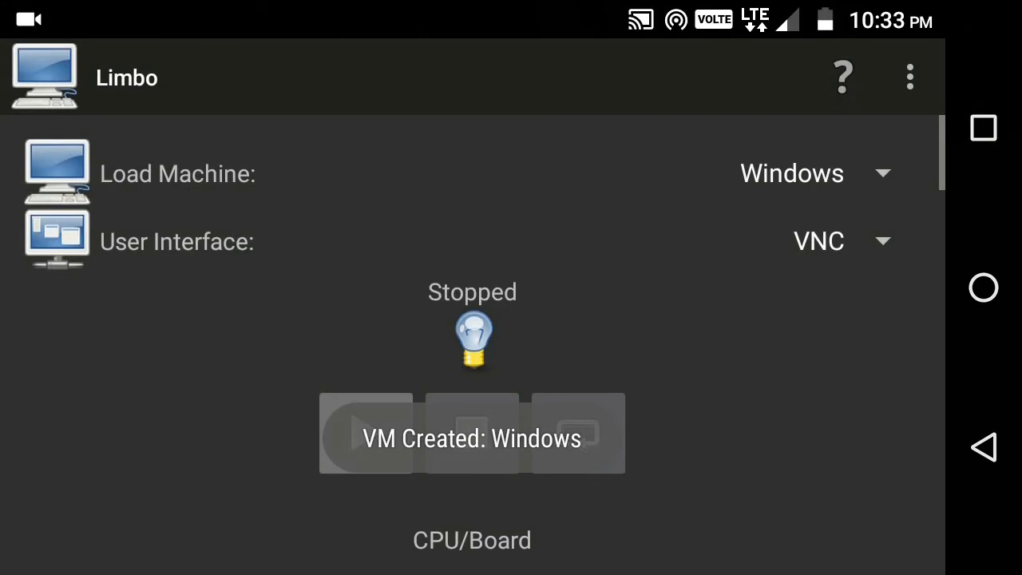
- Switch the machine's user interface from VNC to SDL and move down to the storage settings
click(817, 241)
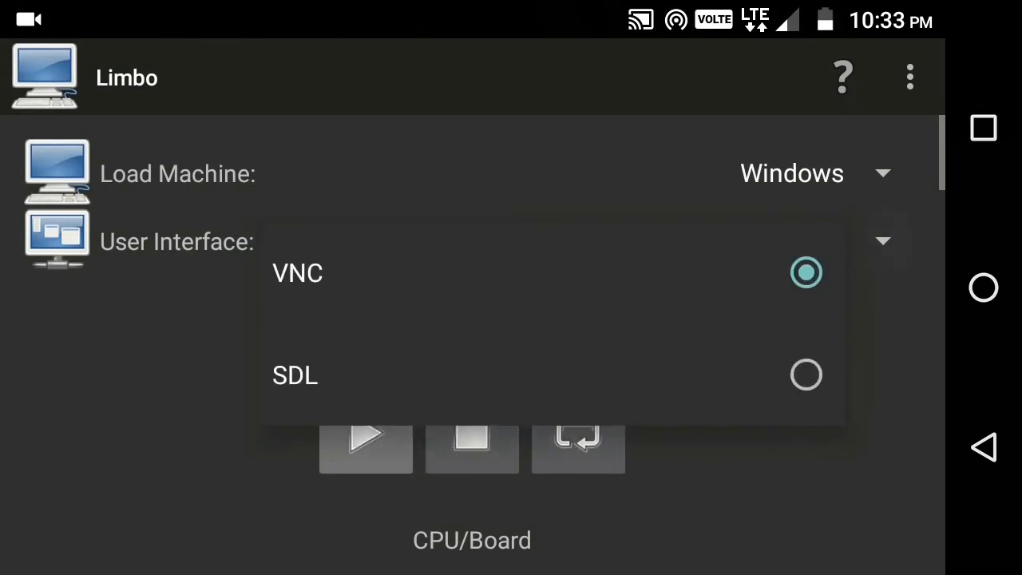
click(804, 375)
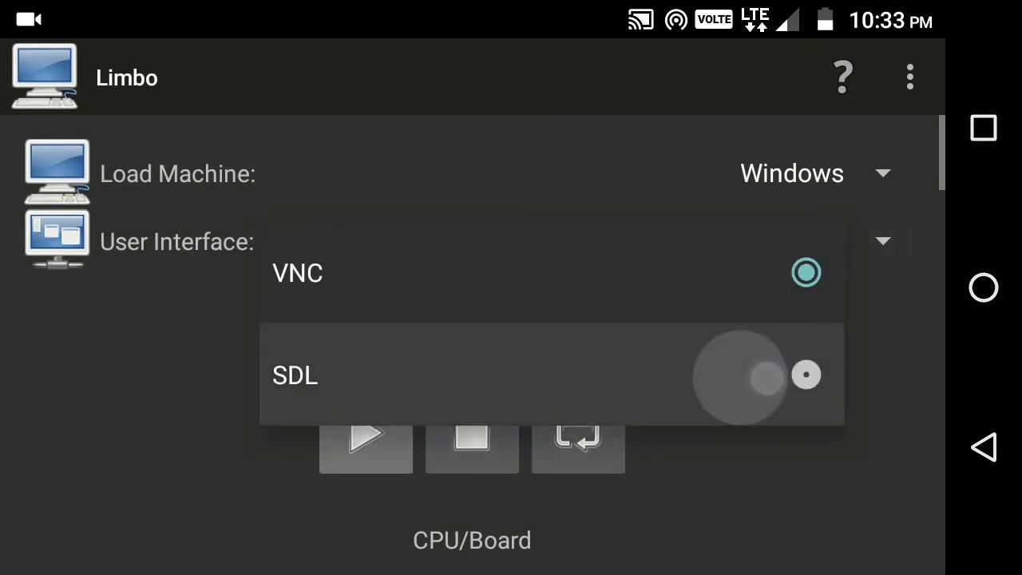
click(294, 375)
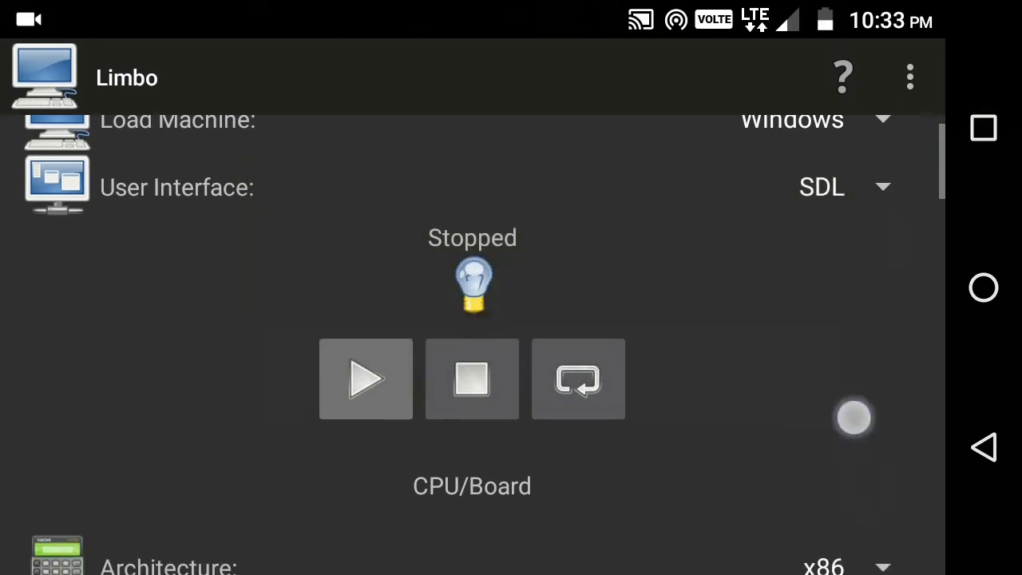
scroll(down, 3)
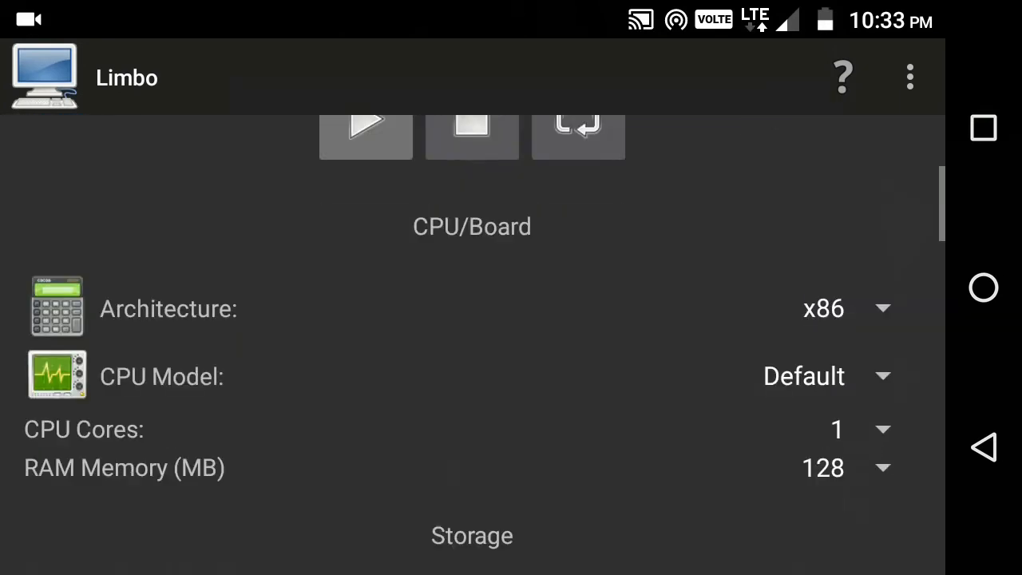
scroll(down, 3)
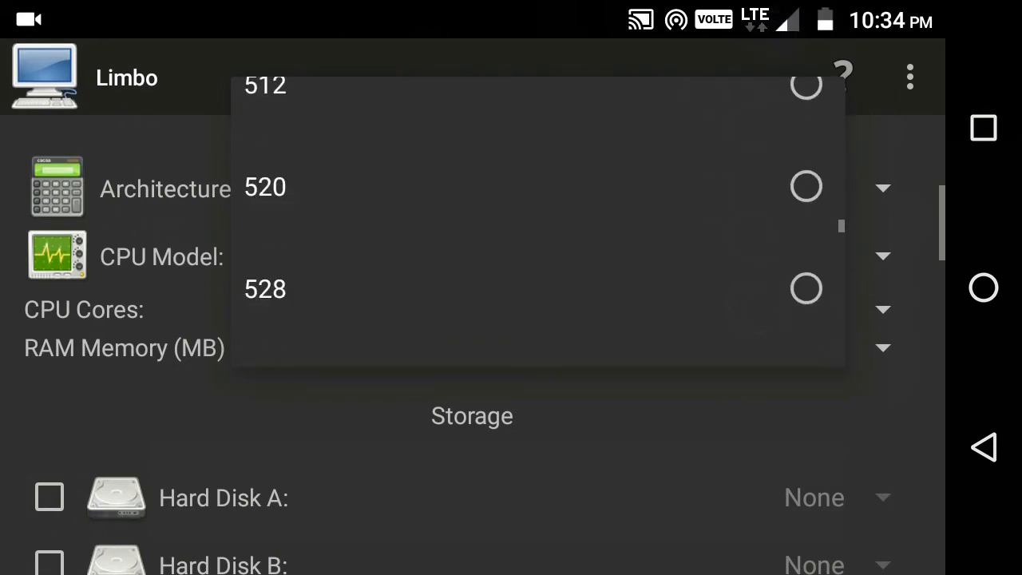
scroll(down, 3)
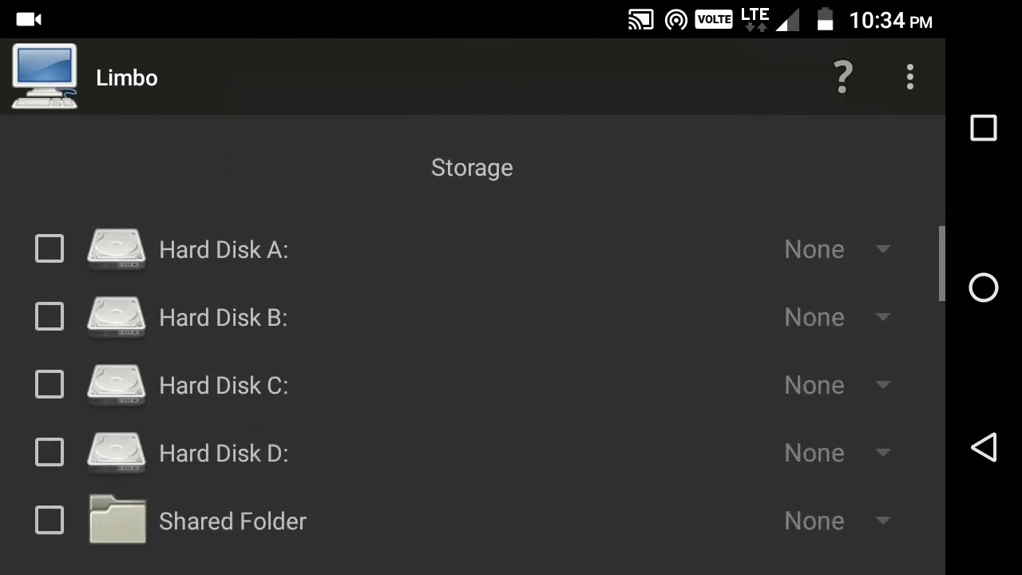
- Enable Hard Disk A and load Windows.img from the Windows folder on internal storage
click(48, 249)
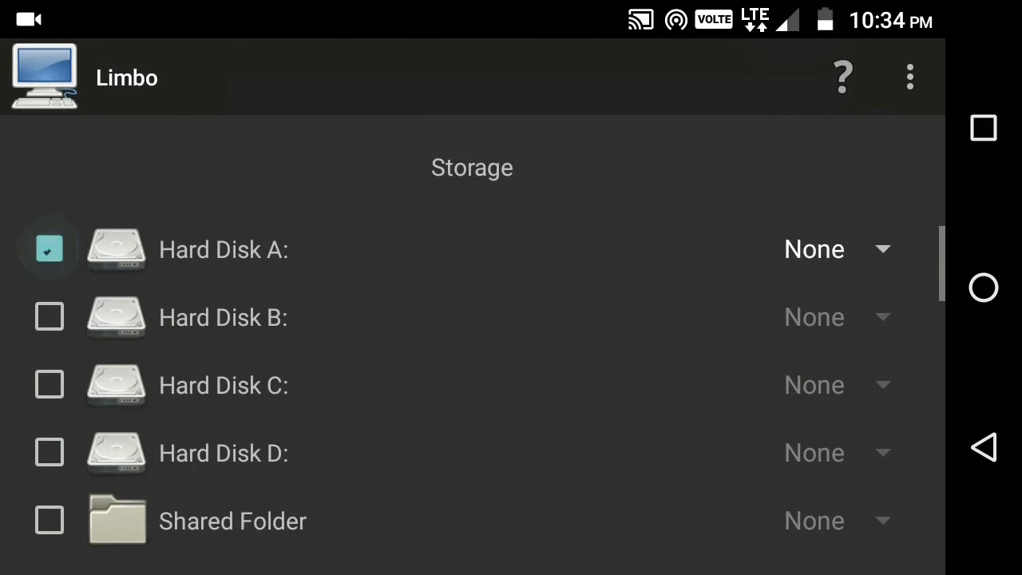
click(881, 249)
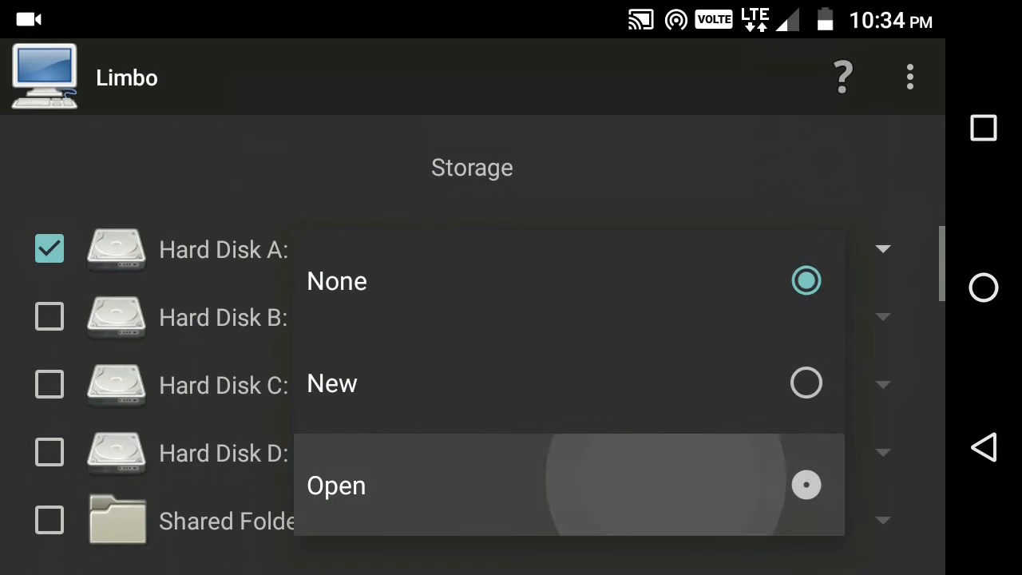
click(335, 485)
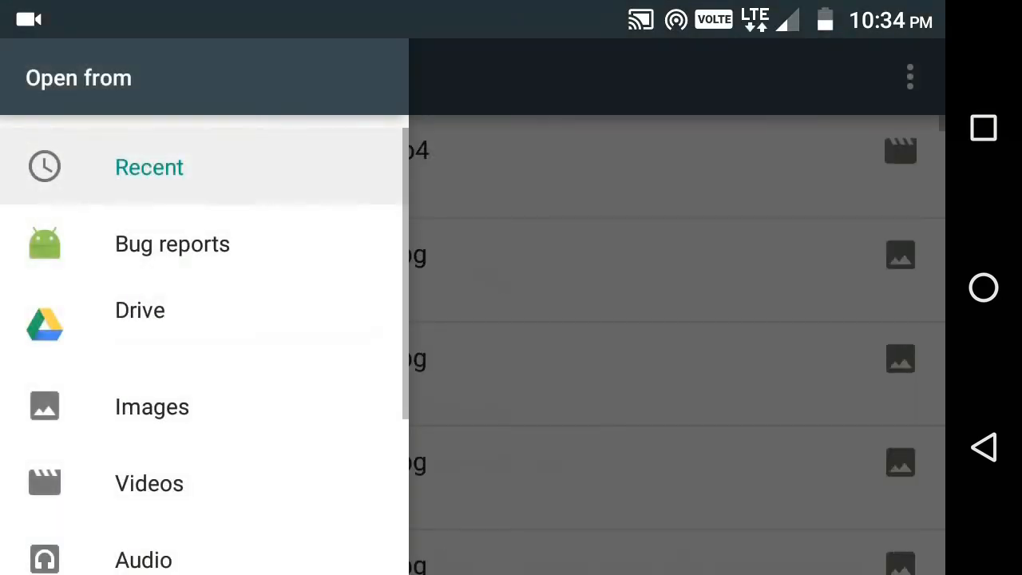
scroll(down, 3)
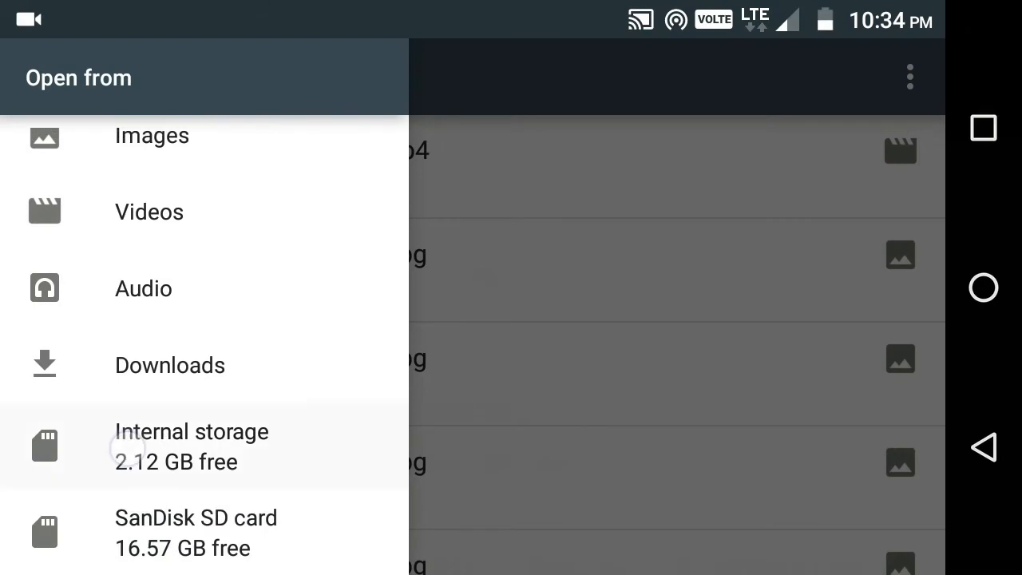
click(191, 445)
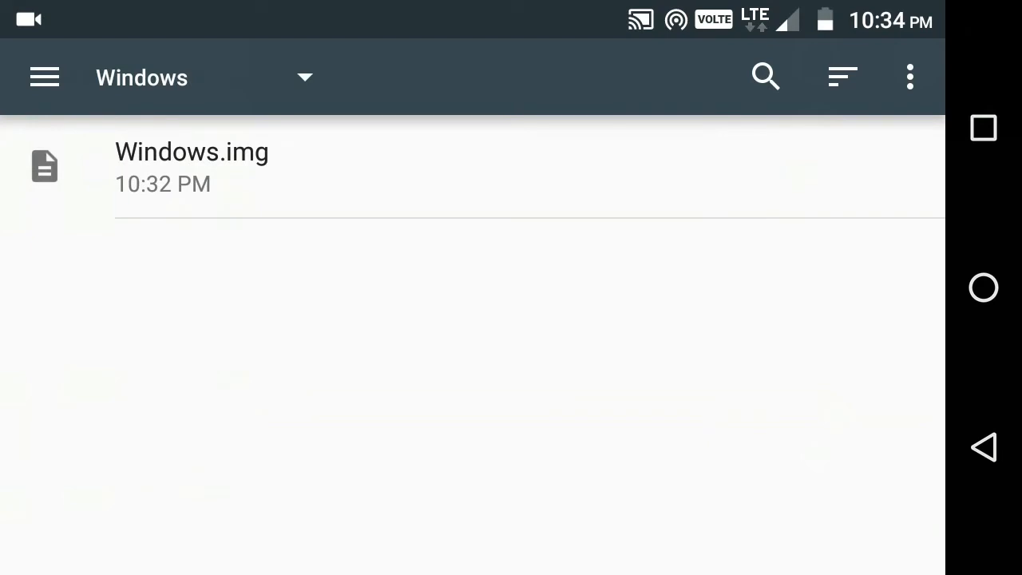
click(192, 168)
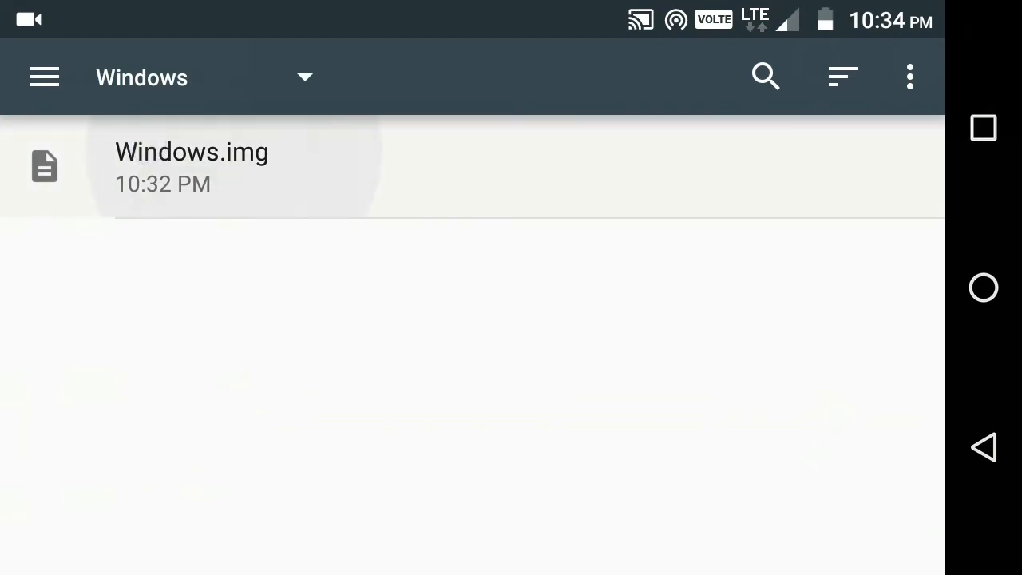
click(191, 151)
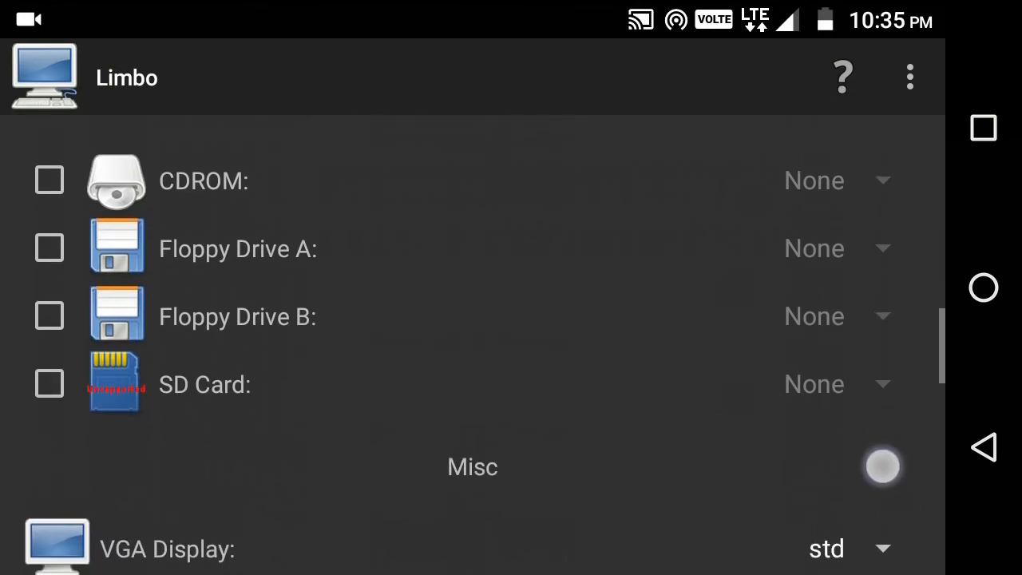
scroll(down, 3)
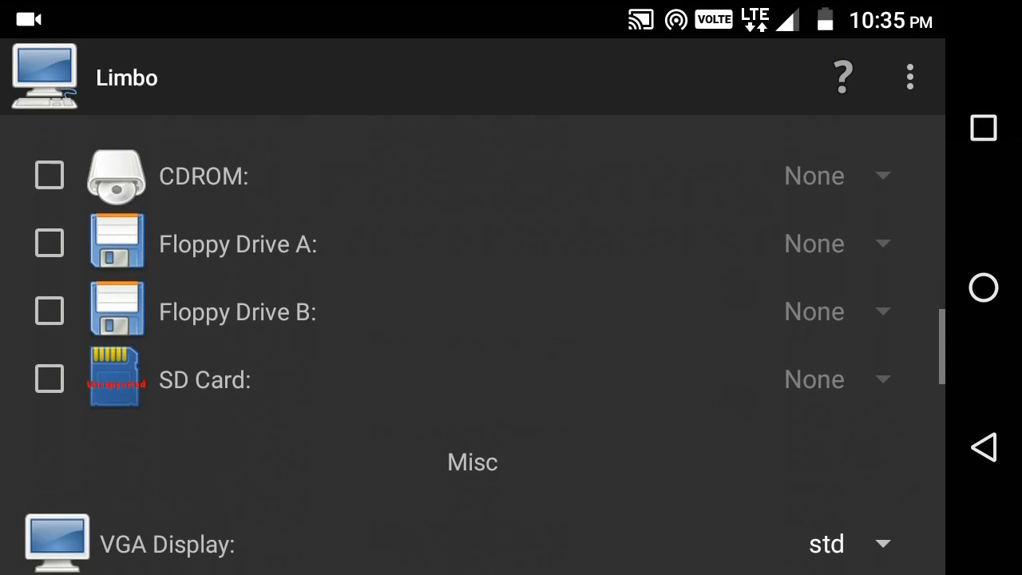
scroll(down, 3)
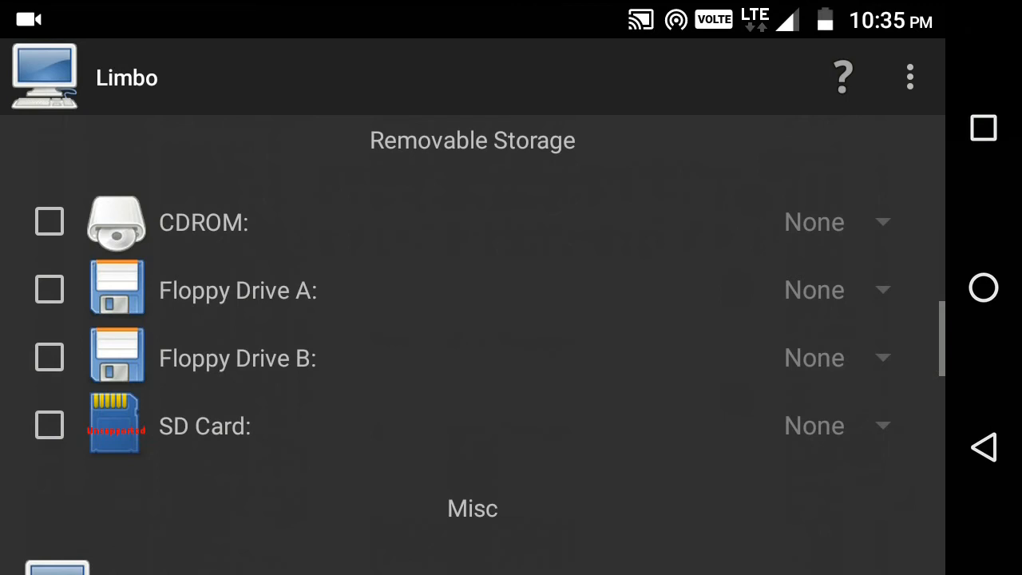
scroll(down, 3)
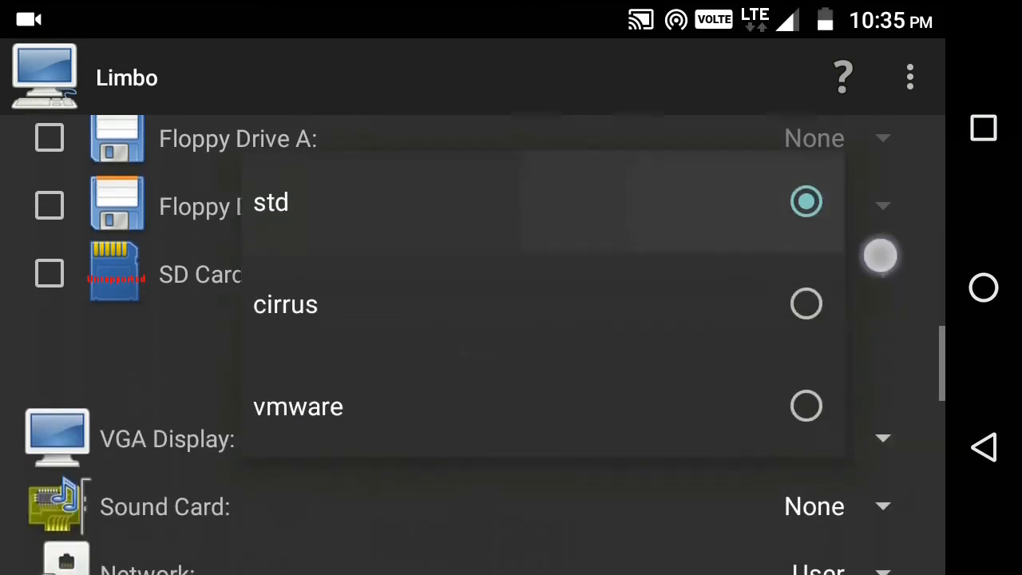
click(272, 201)
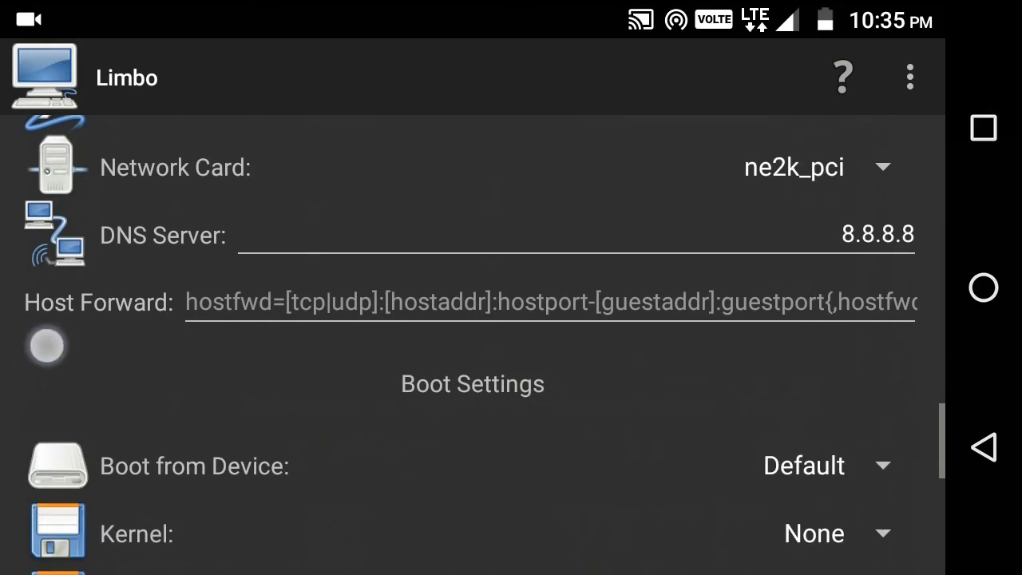
scroll(down, 3)
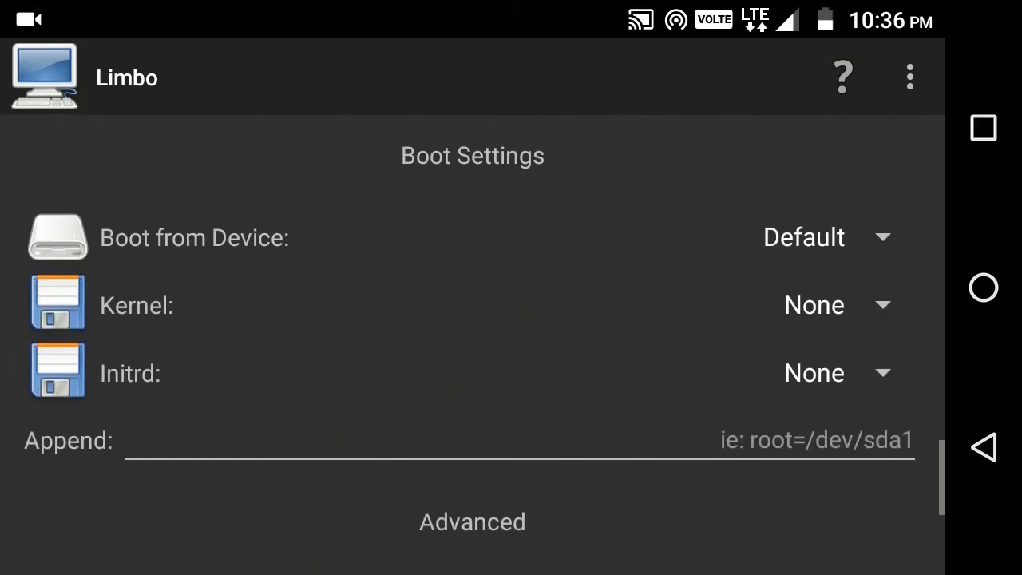
- Set Boot from Device to Hard Disk instead of Default
click(822, 236)
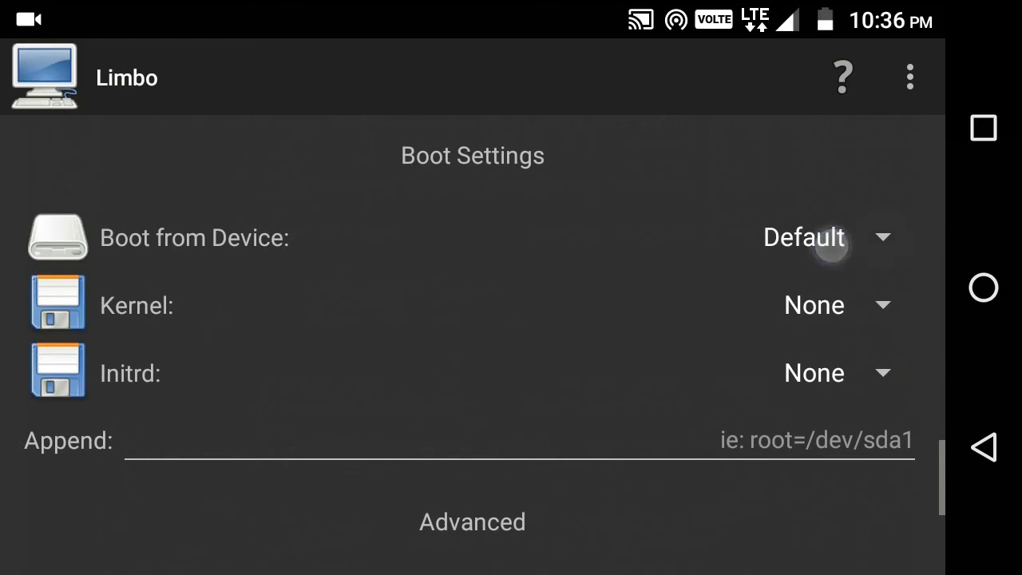
click(803, 236)
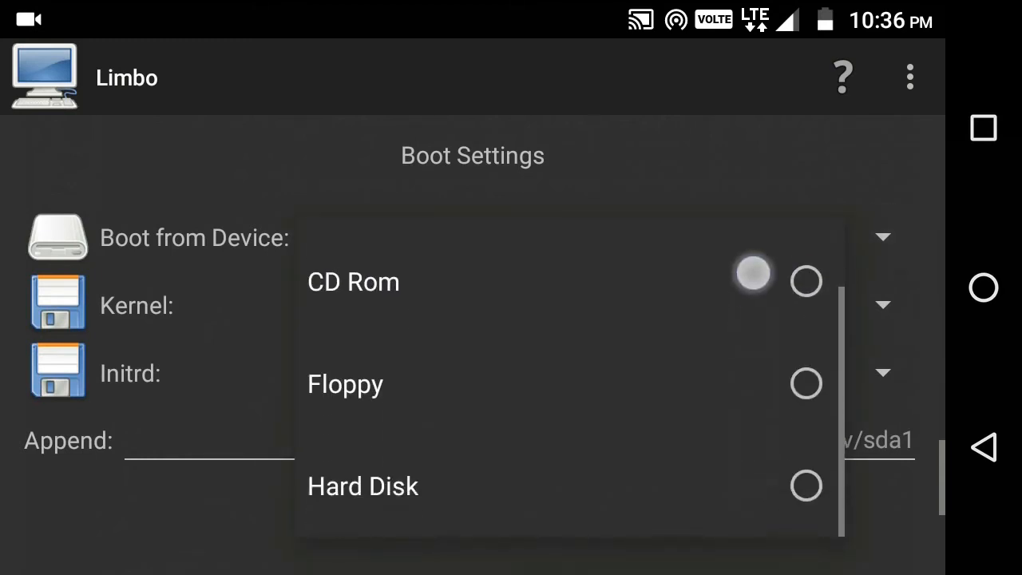
click(805, 485)
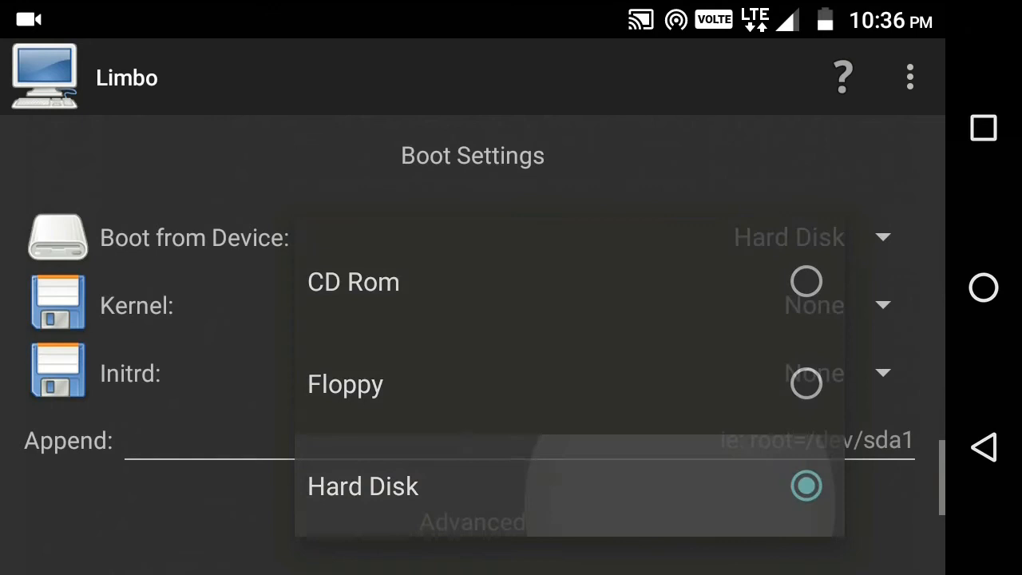
click(363, 485)
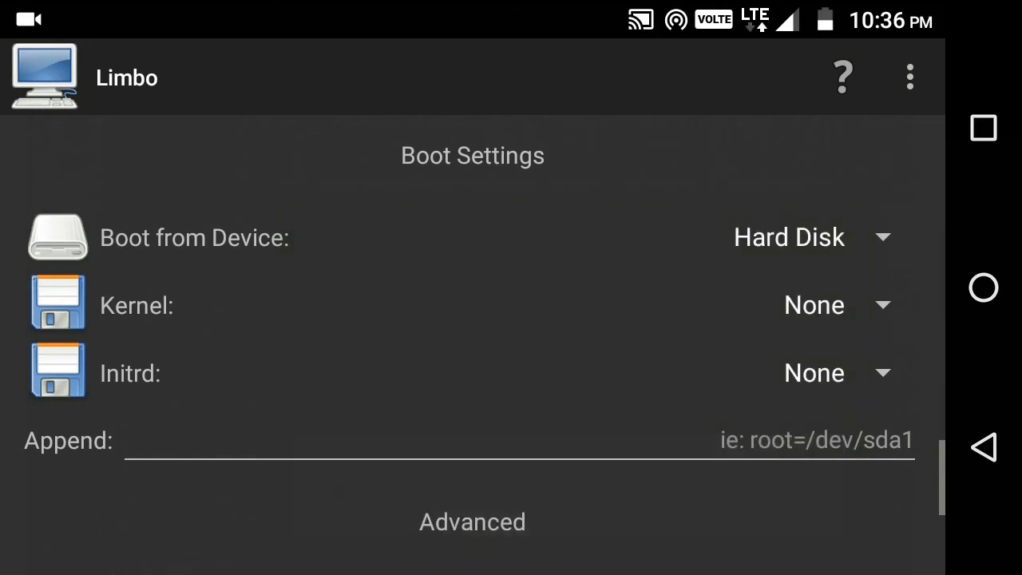
scroll(up, 3)
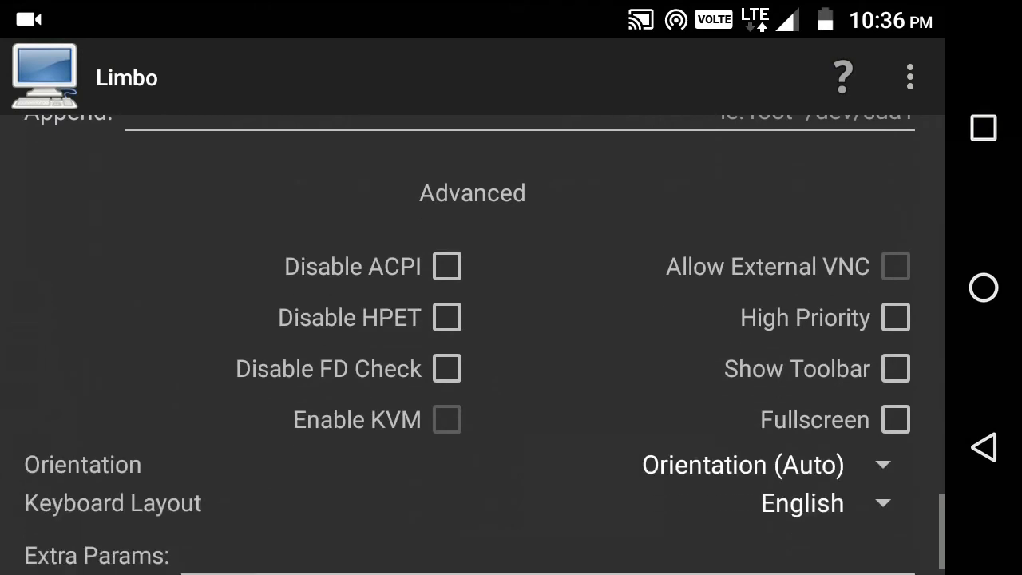
- Turn on Fullscreen and set Orientation to Landscape in the advanced settings
click(894, 418)
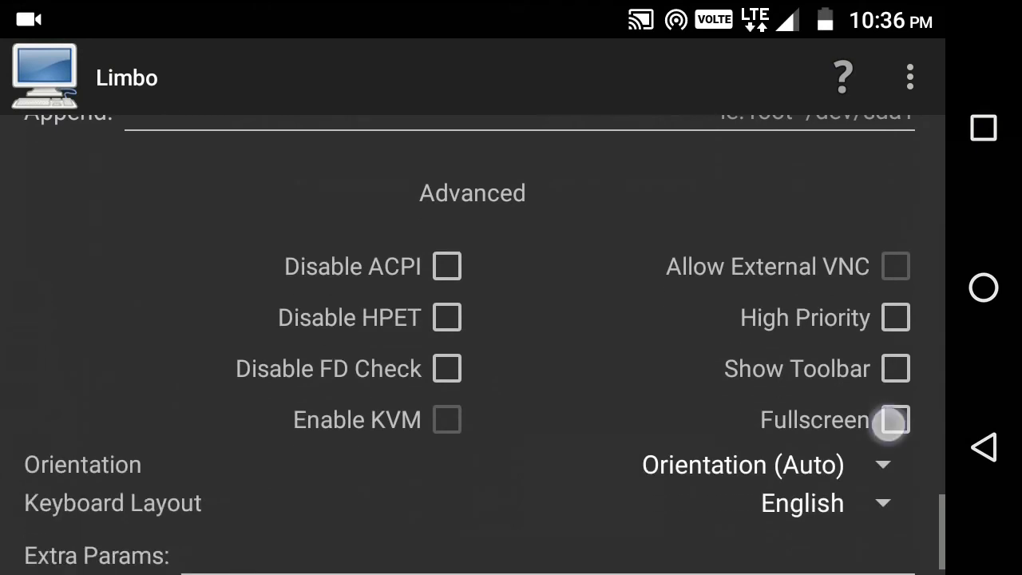
click(894, 418)
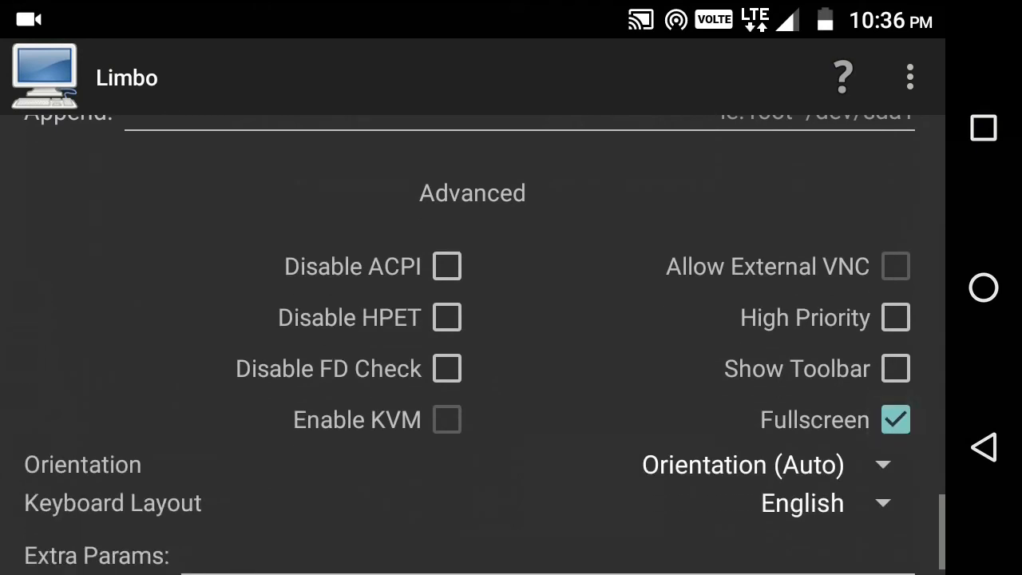
click(742, 464)
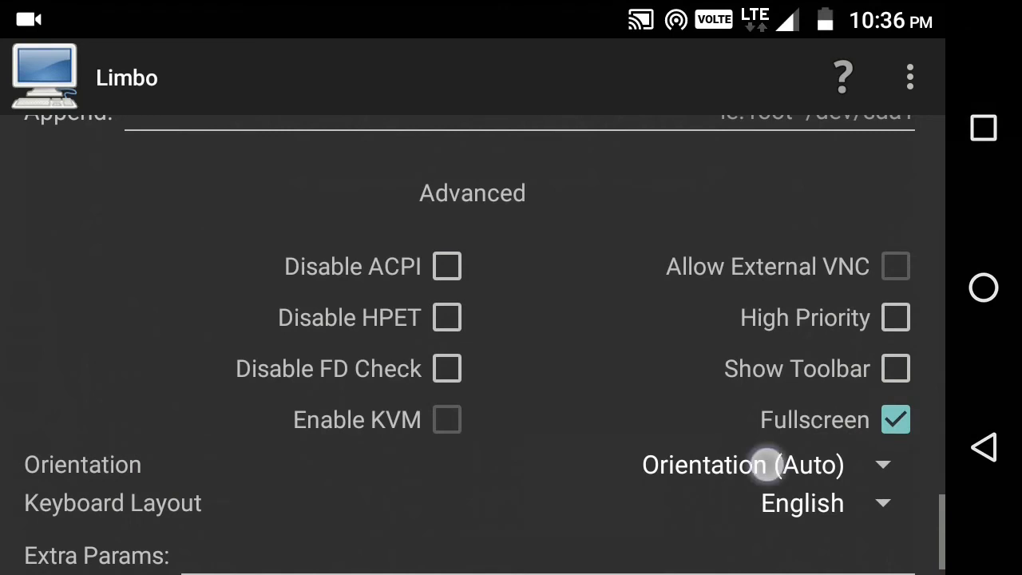
click(742, 464)
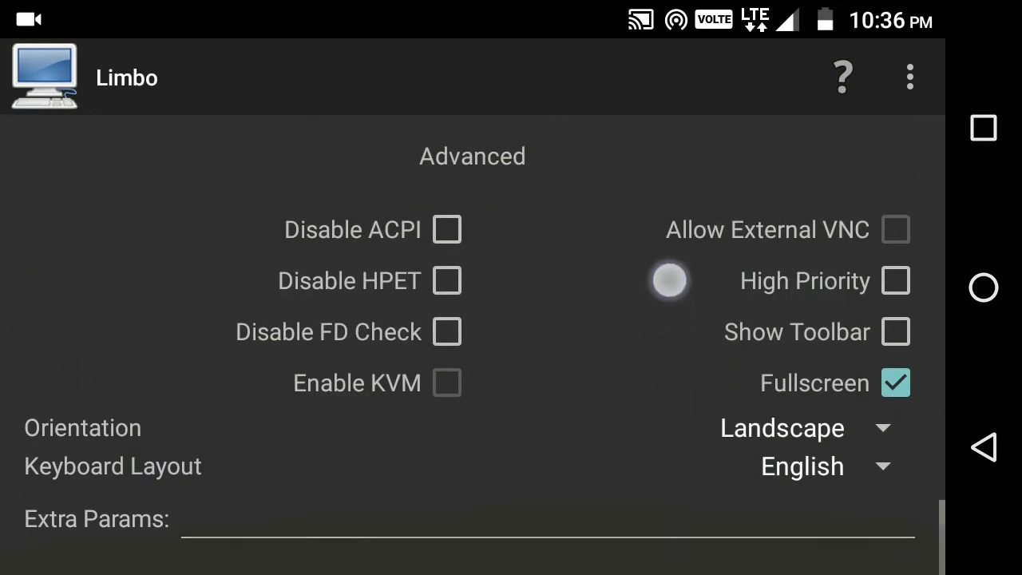
scroll(down, 3)
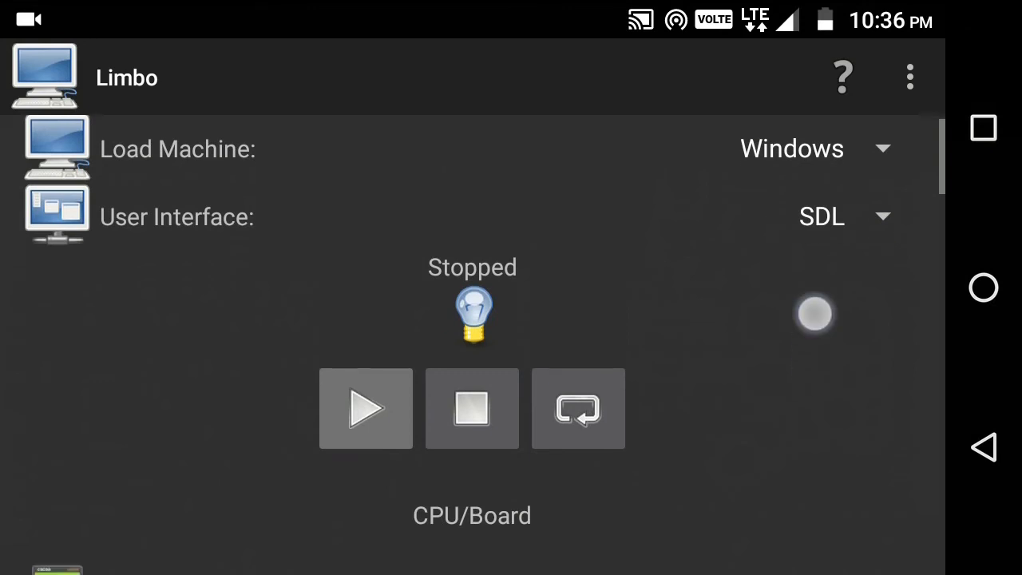
scroll(down, 3)
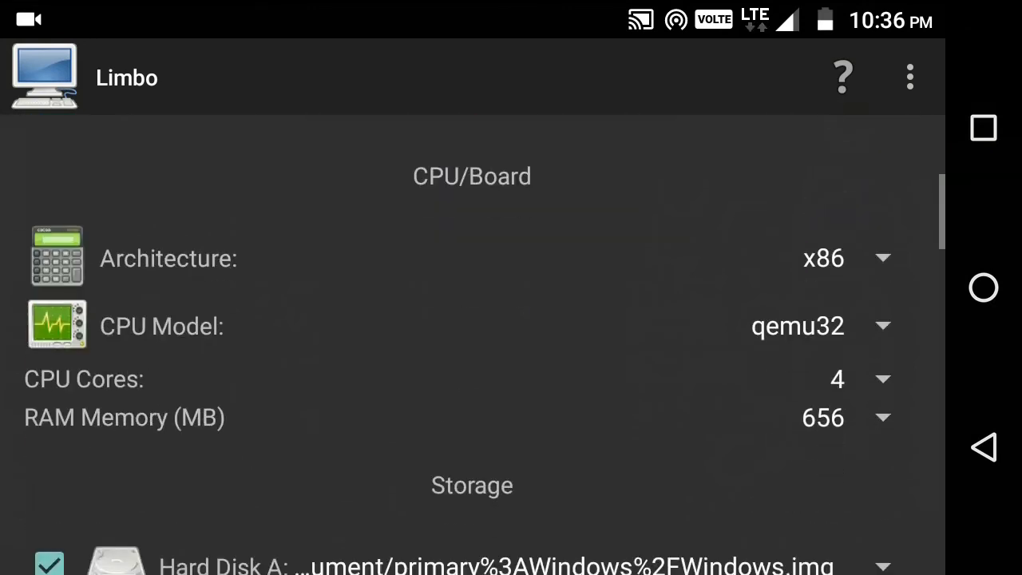
click(806, 172)
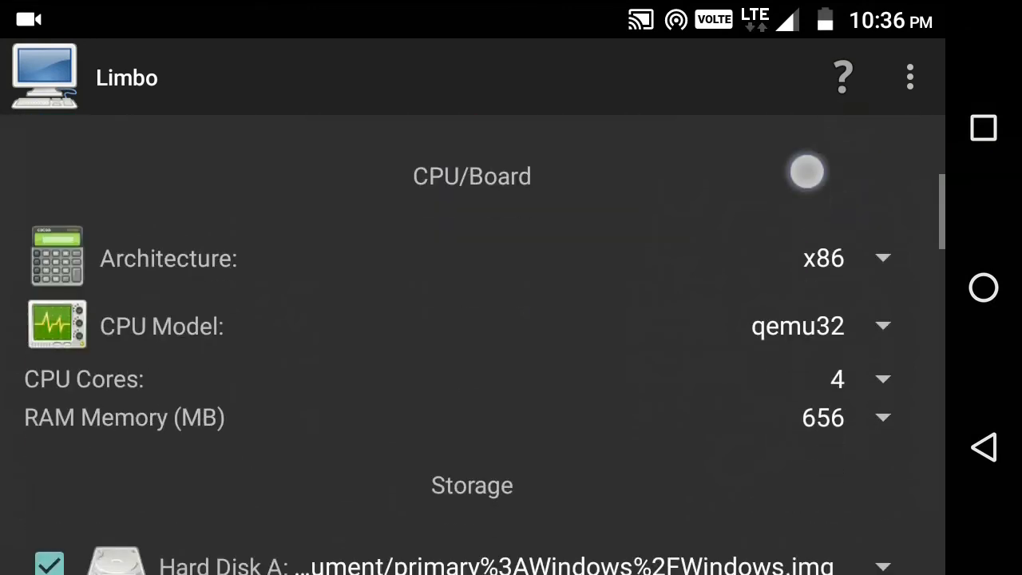
scroll(down, 3)
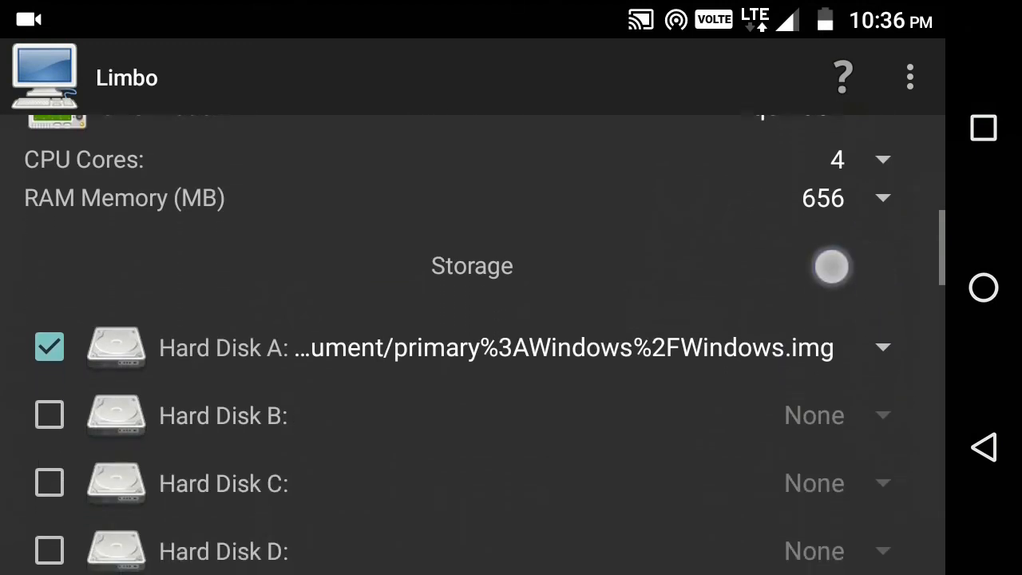
scroll(down, 3)
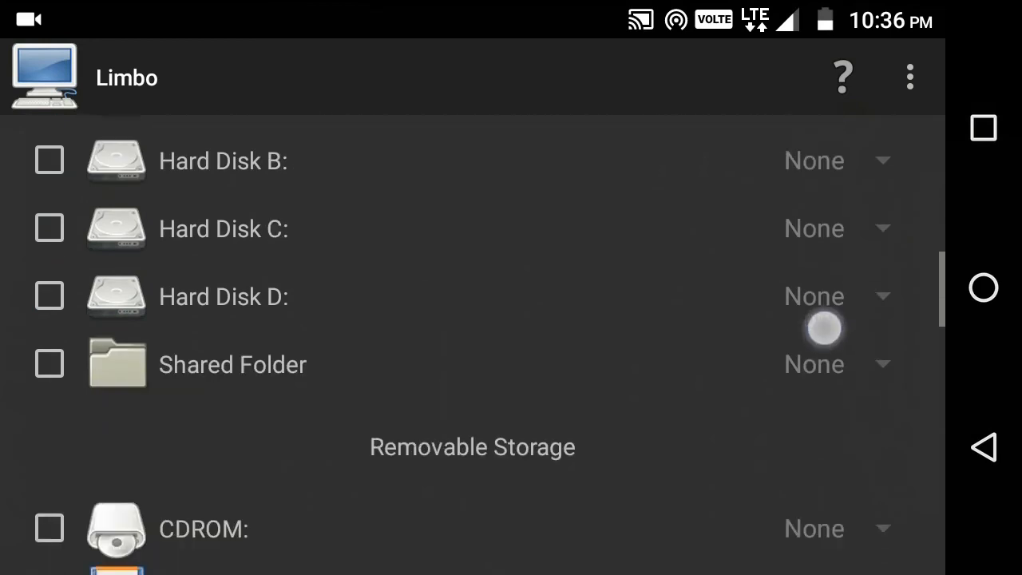
scroll(down, 3)
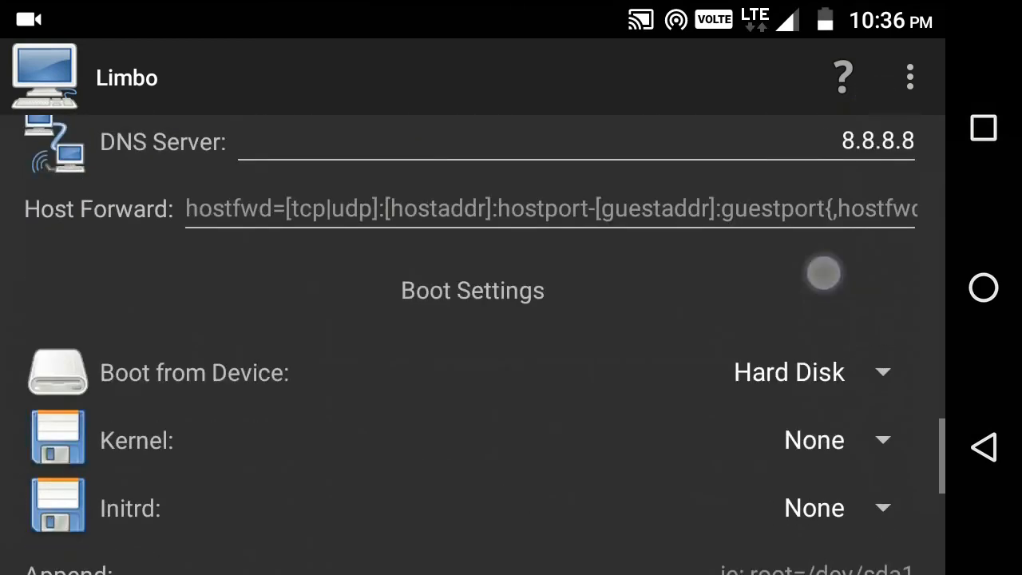
scroll(down, 3)
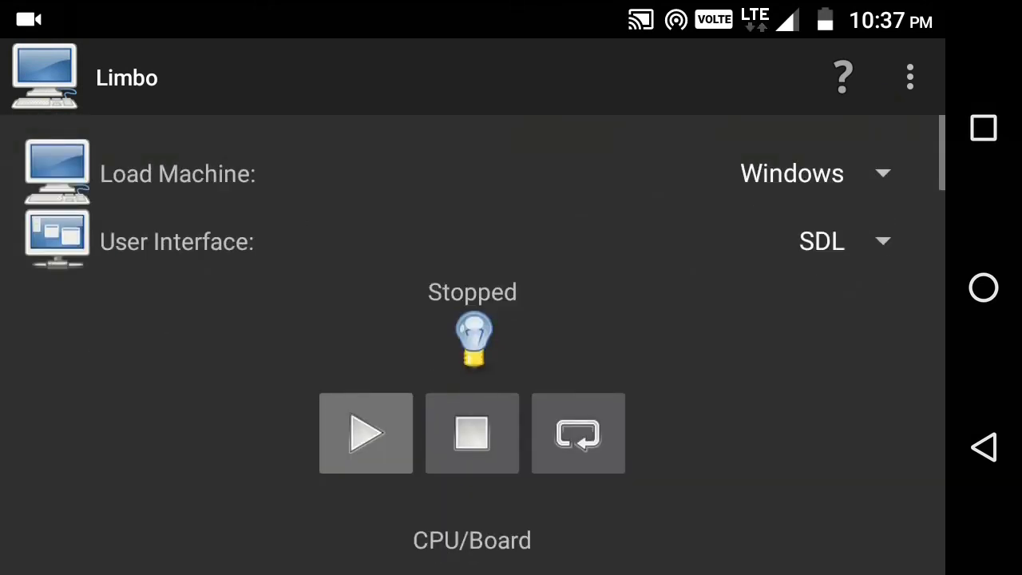
- Start the Windows machine and let Windows XP boot to its desktop
click(365, 432)
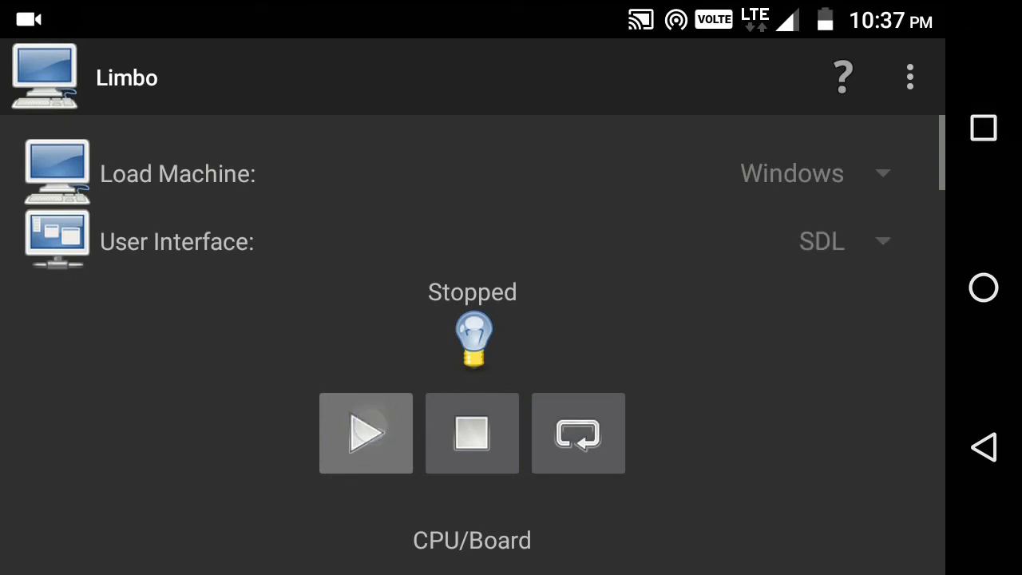
click(365, 434)
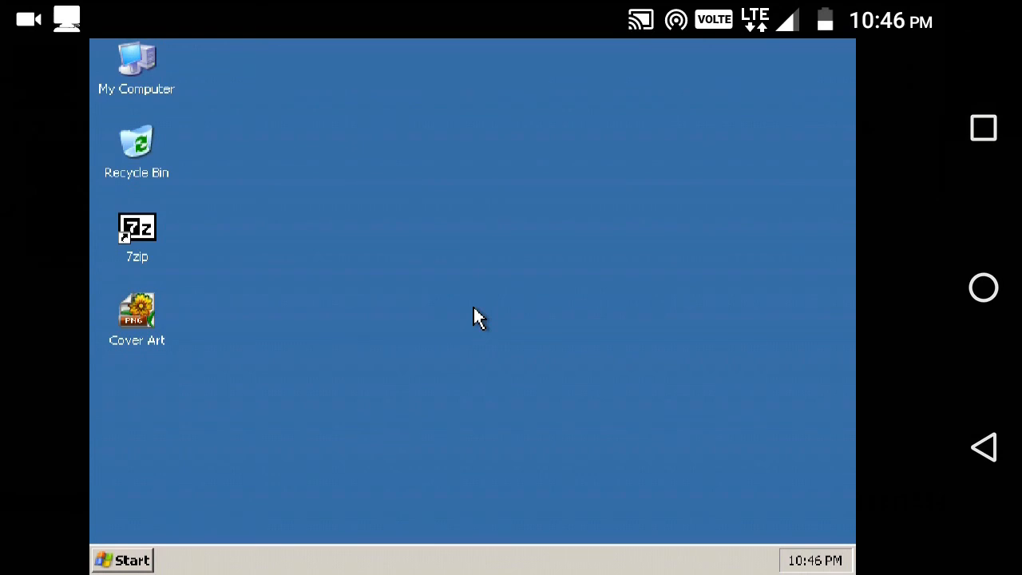
click(678, 279)
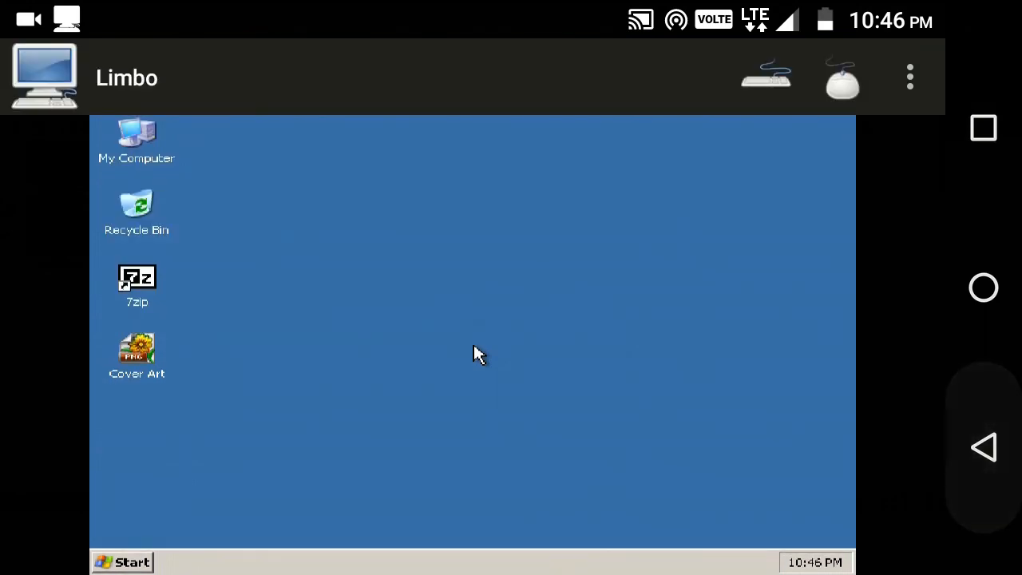
click(841, 77)
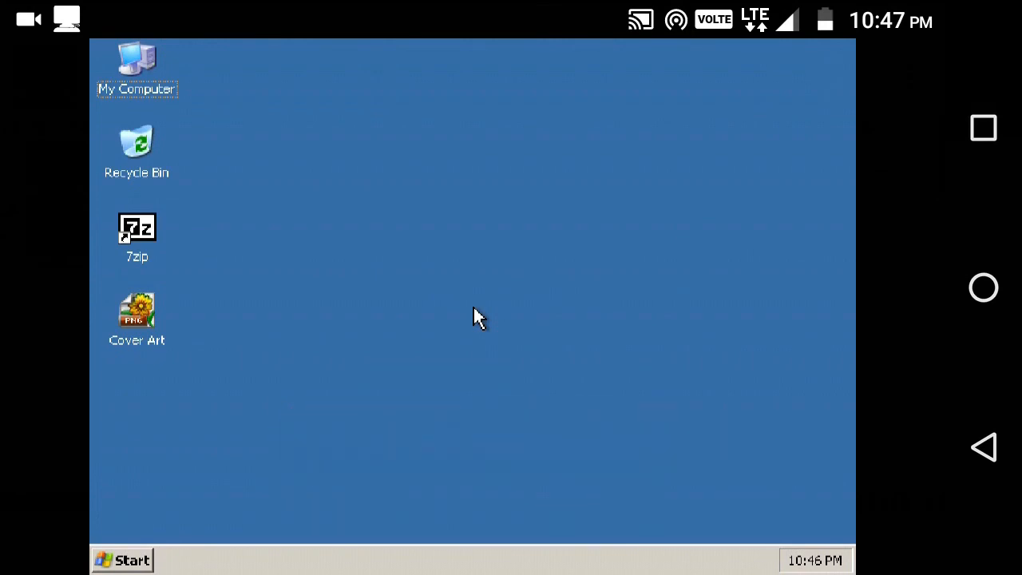
click(626, 303)
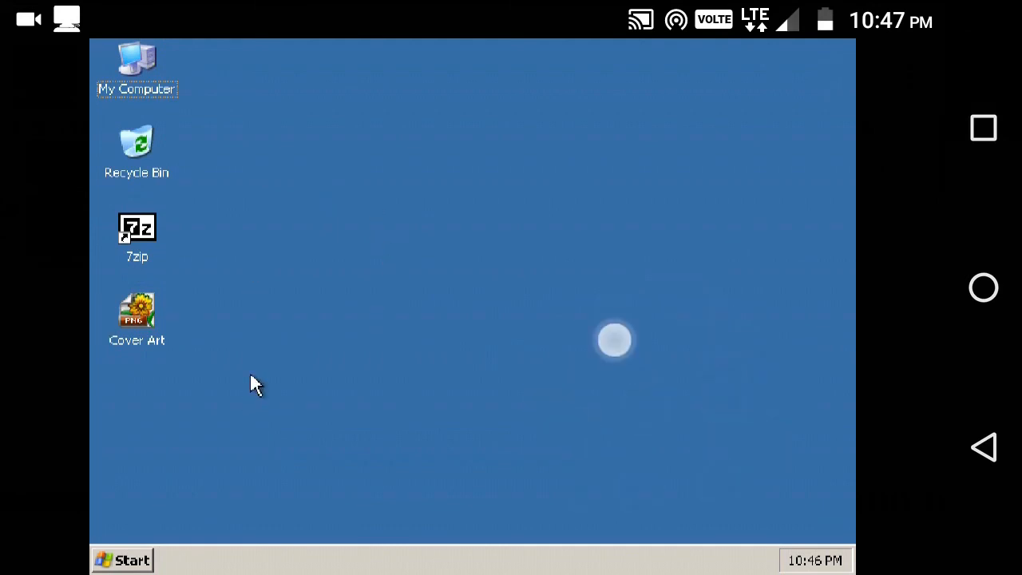
mouse_move(295, 366)
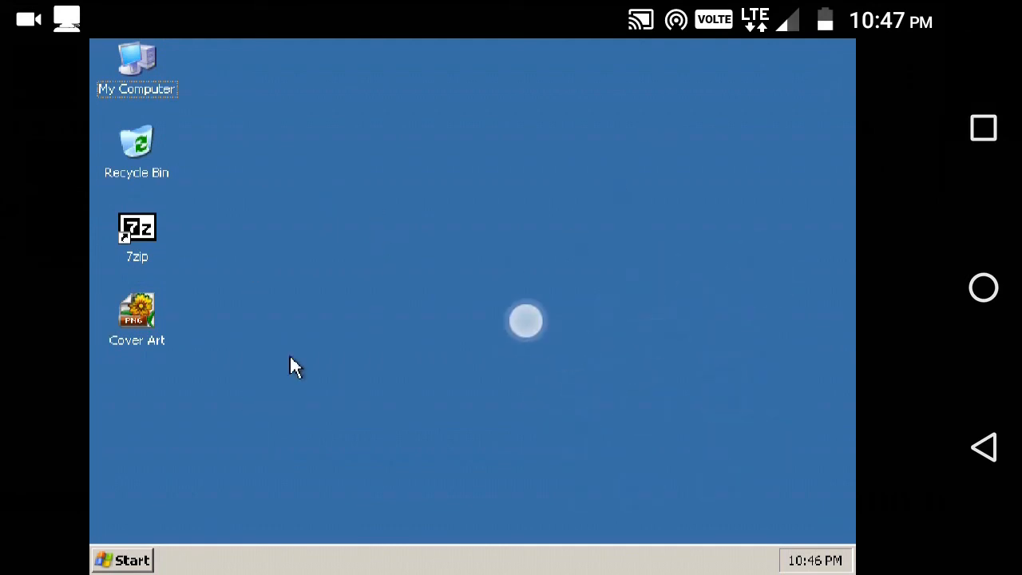
mouse_move(459, 206)
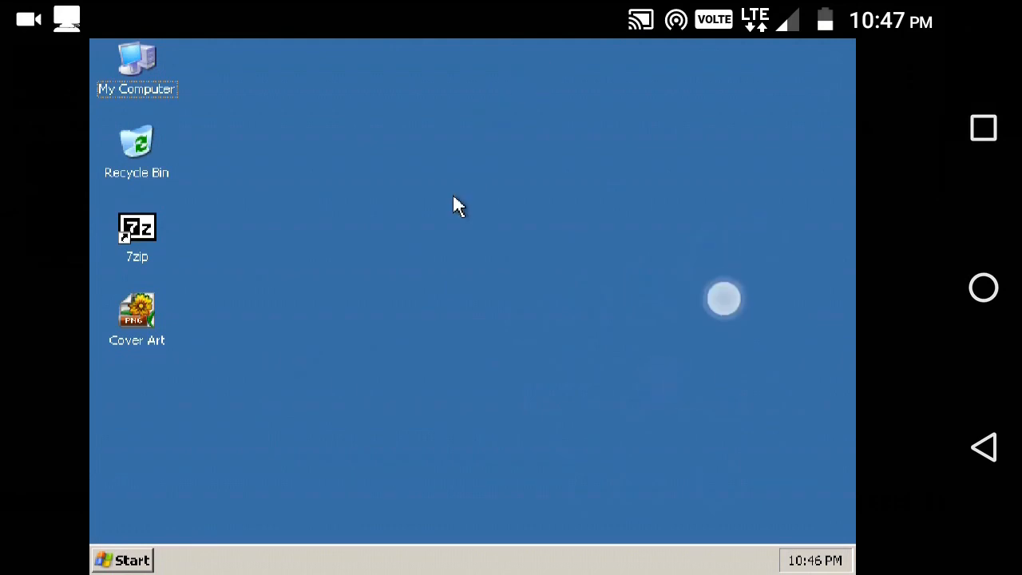
mouse_move(495, 243)
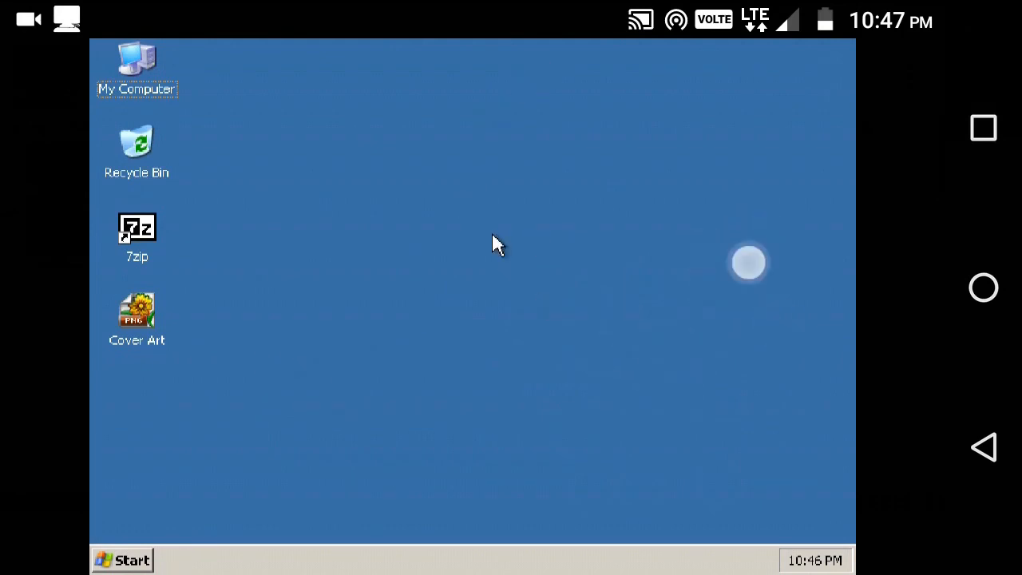
mouse_move(295, 373)
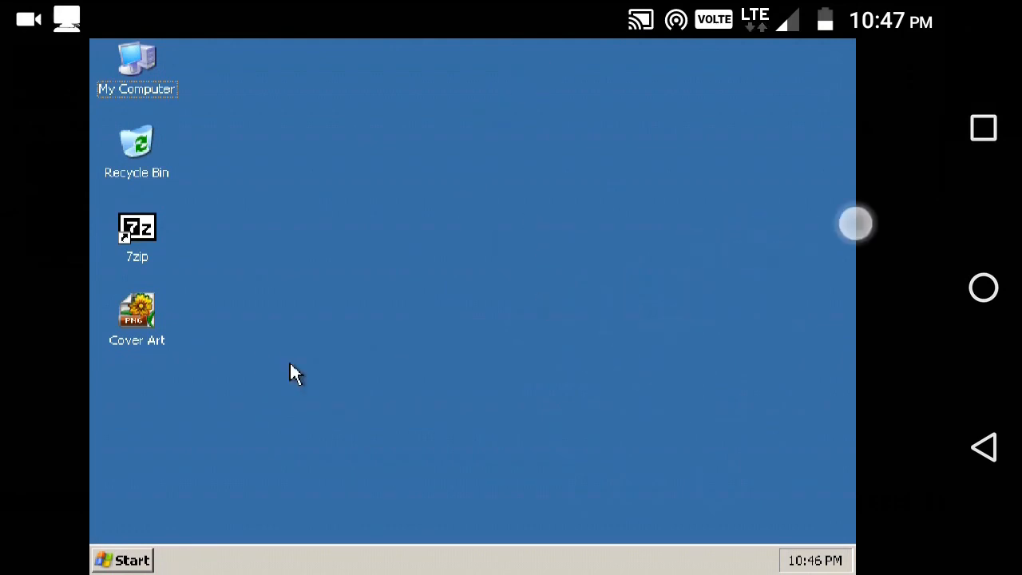
mouse_move(479, 285)
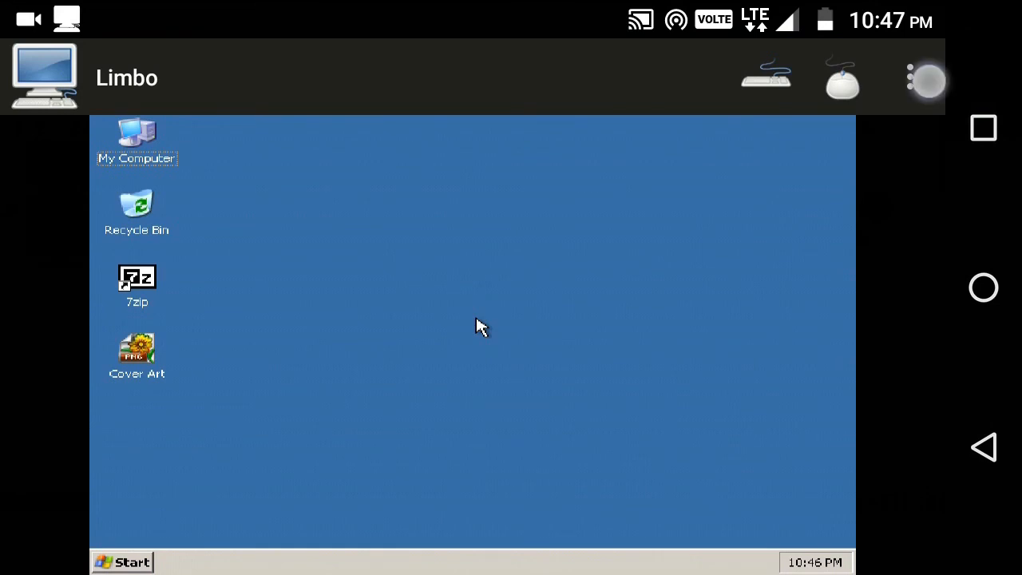
- Choose Shutdown from the machine actions menu, bringing up the Shutdown VM confirmation
click(926, 76)
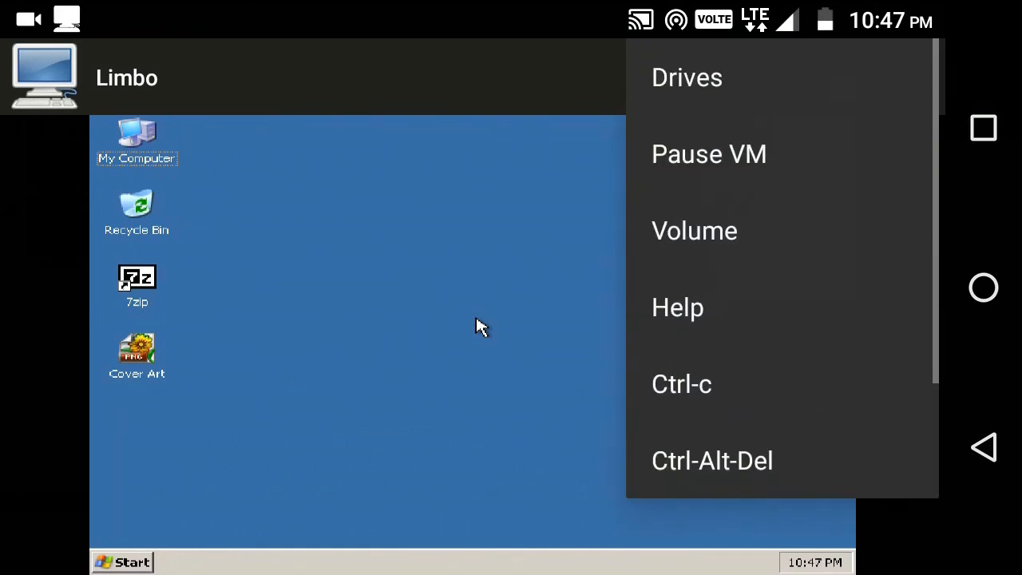
scroll(down, 3)
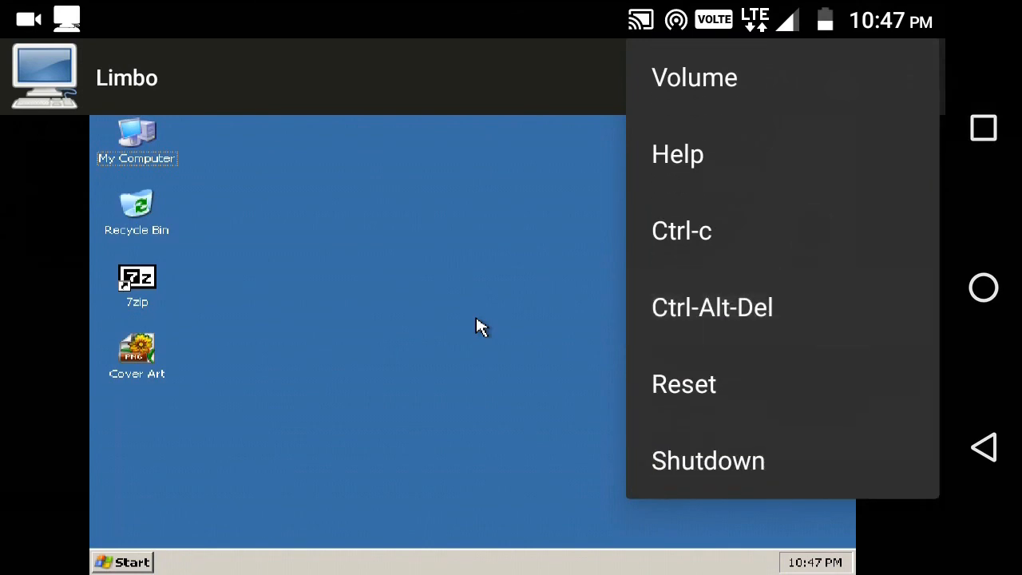
click(707, 460)
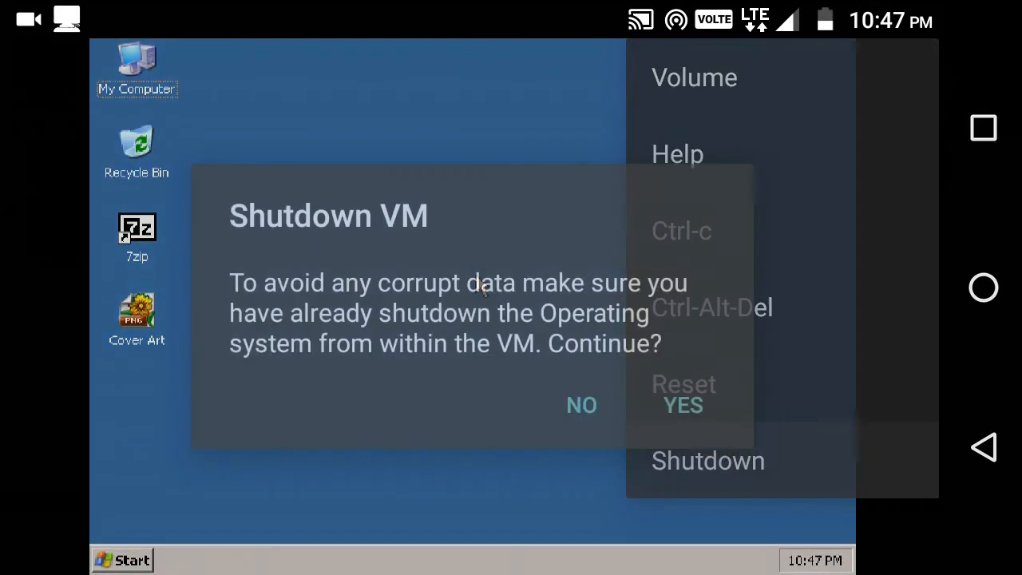